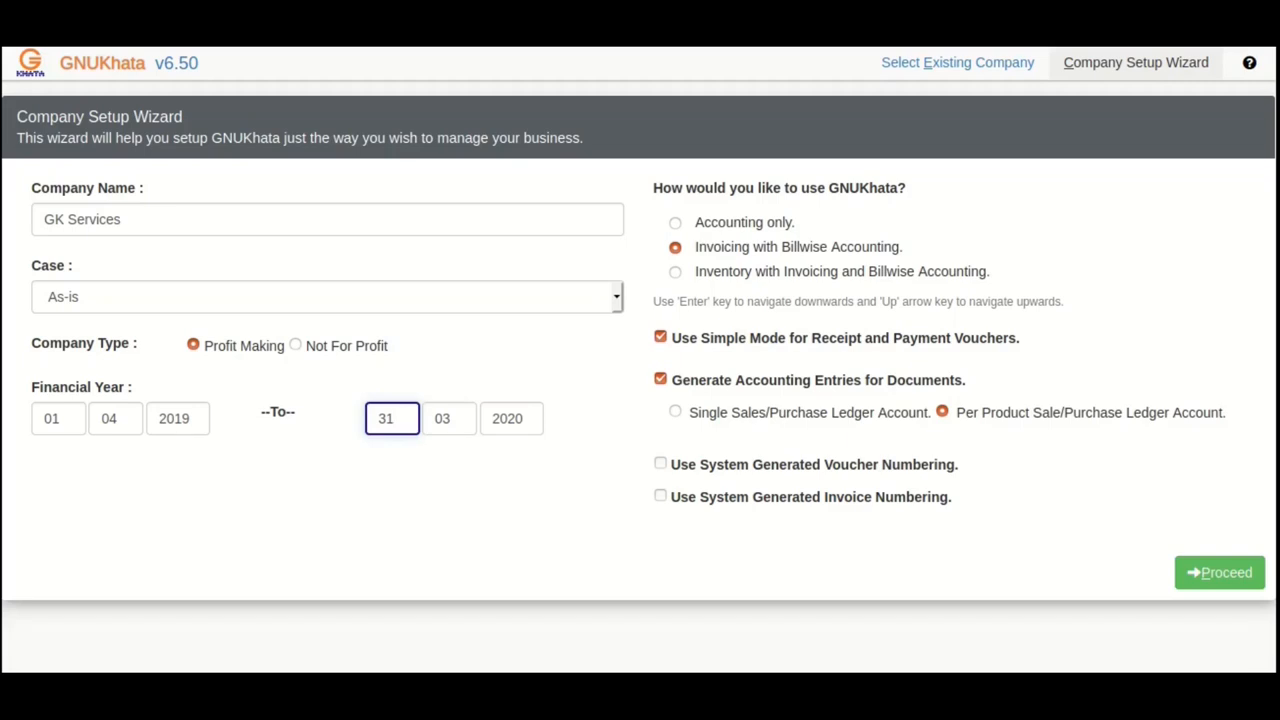
Step: Disable simple mode, automatic accounting entries and invoice numbering, then create company GK Services
{"action": "left_click", "coordinate": [392, 418]}
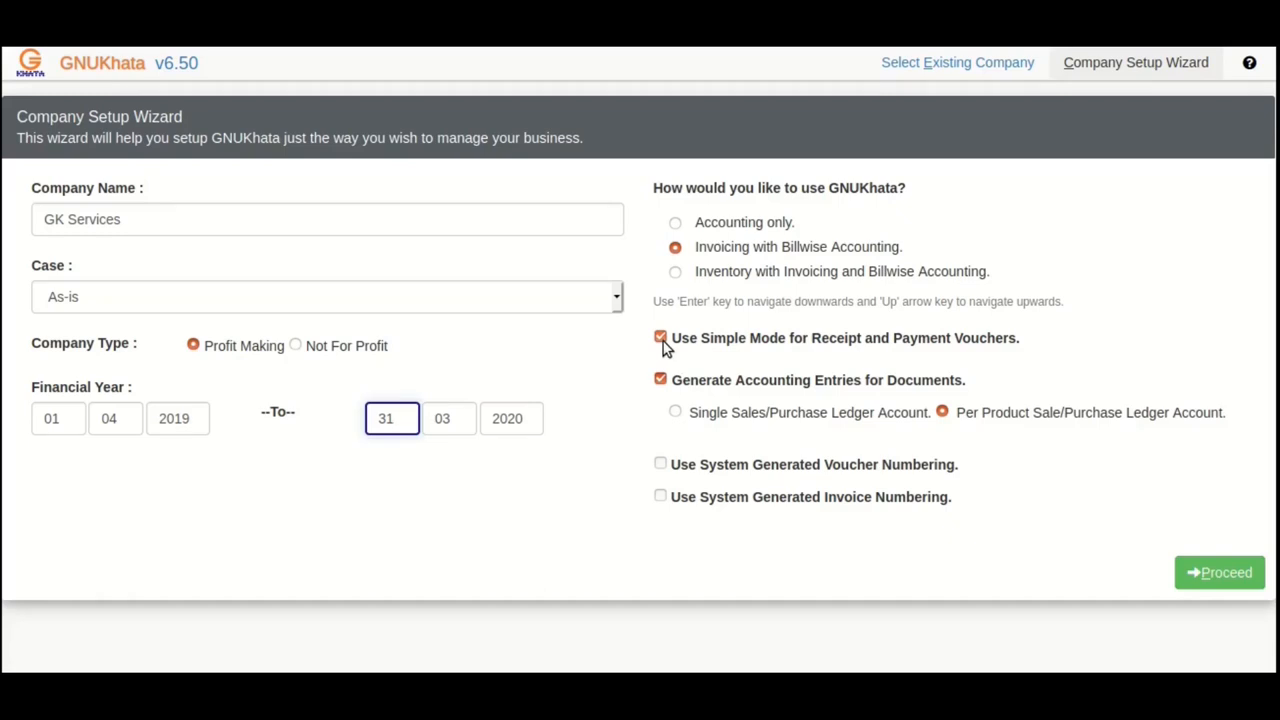
{"action": "left_click", "coordinate": [392, 418]}
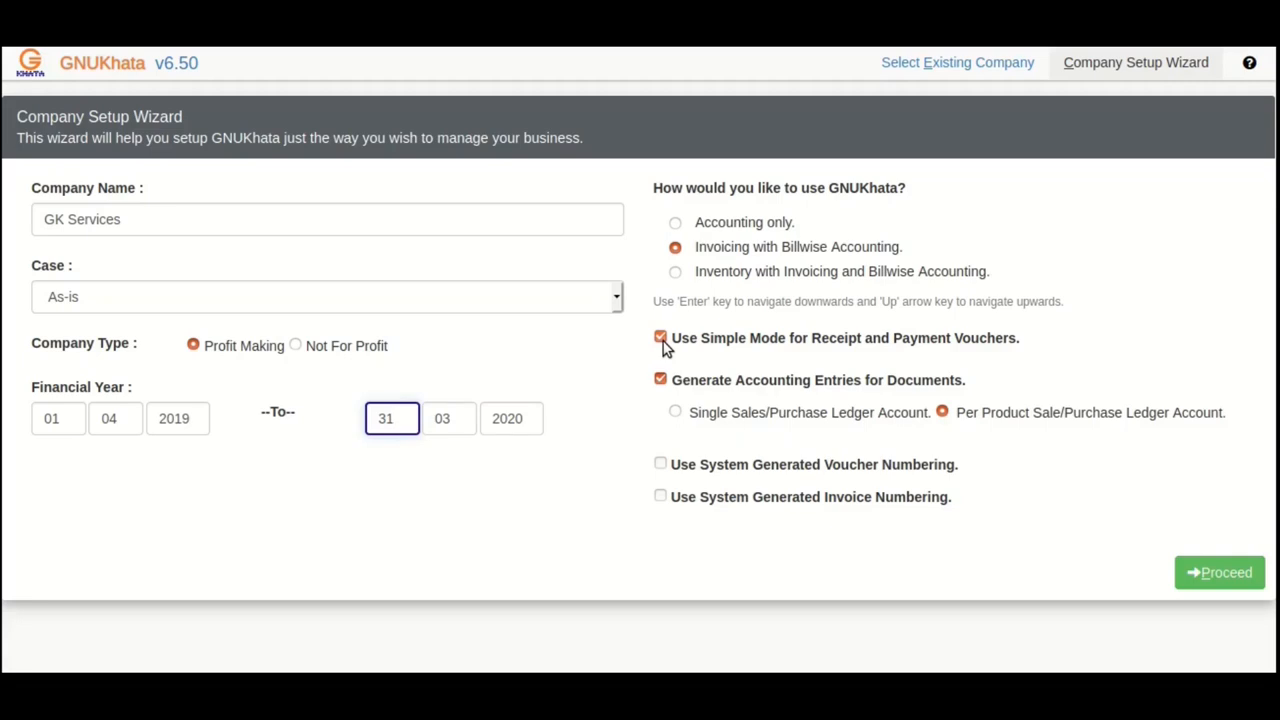
{"action": "left_click", "coordinate": [660, 336]}
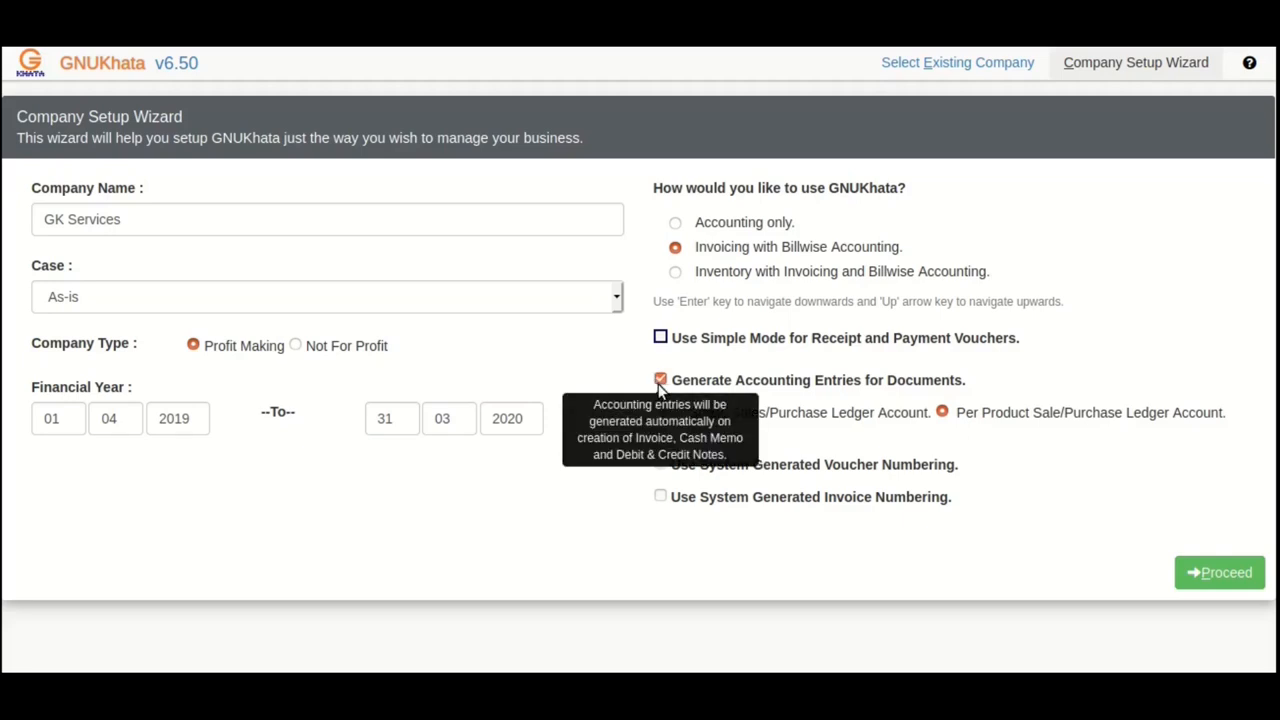
{"action": "left_click", "coordinate": [660, 380]}
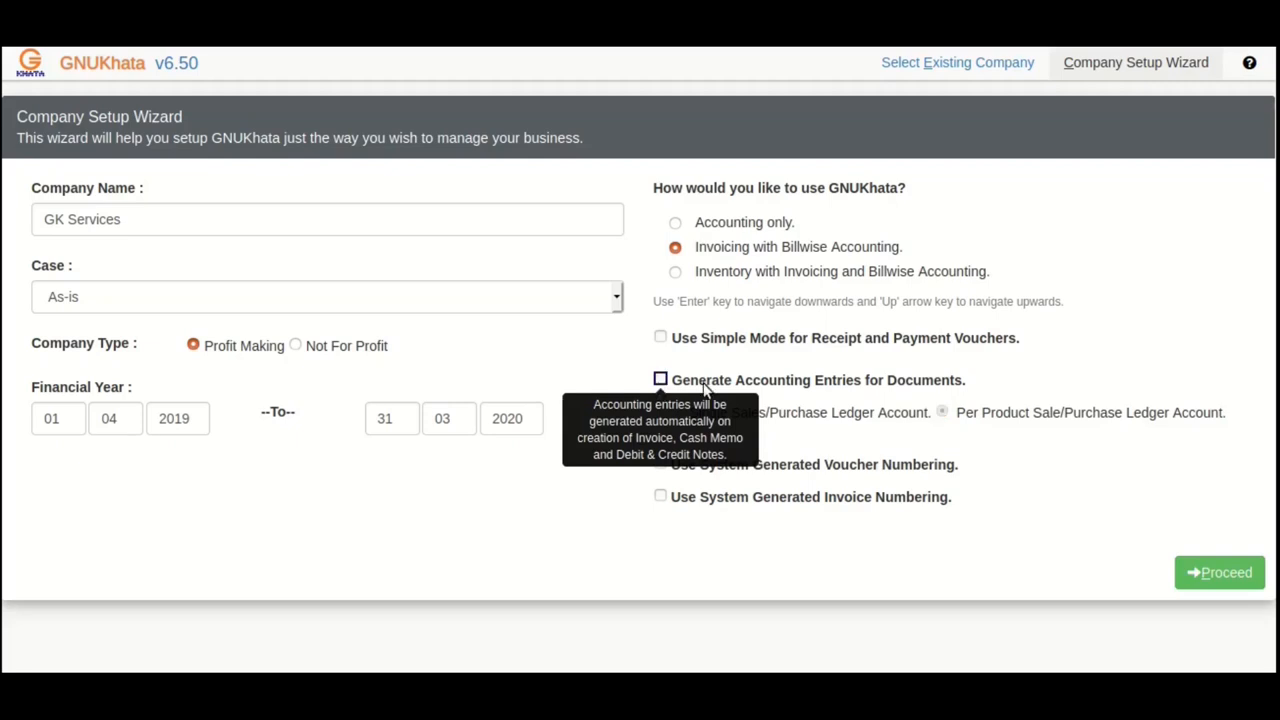
{"action": "mouse_move", "coordinate": [792, 504]}
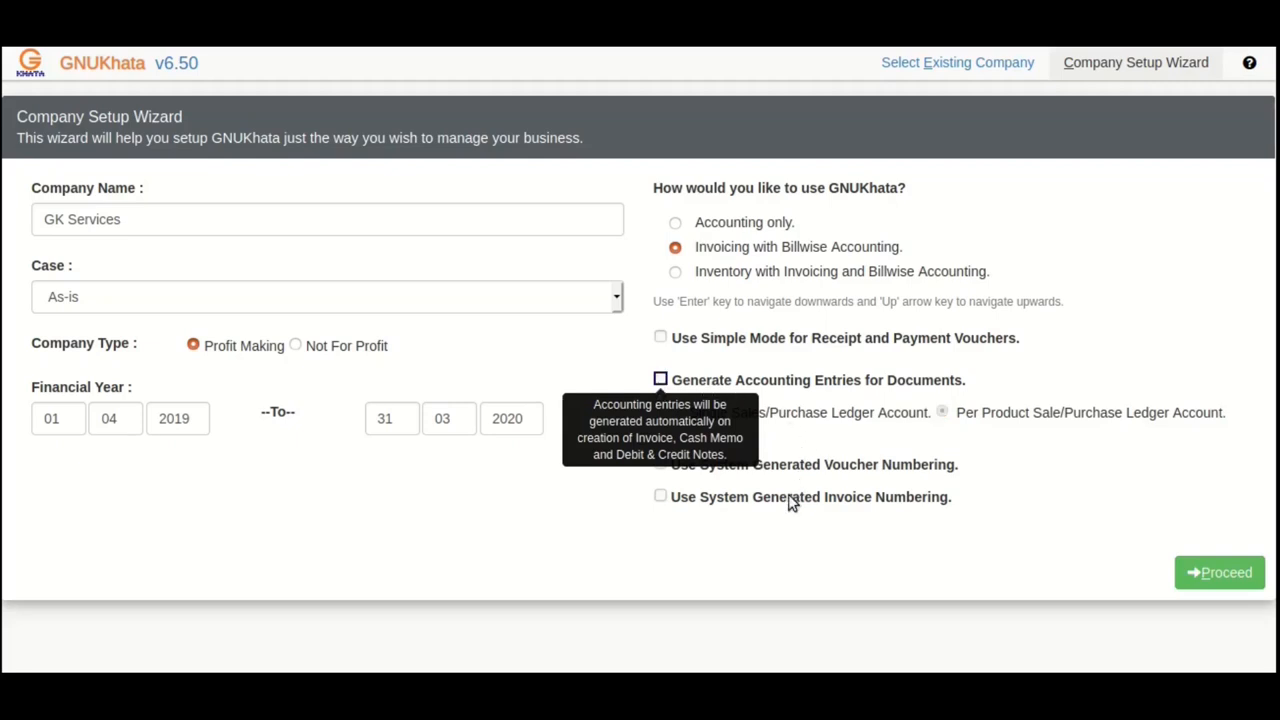
{"action": "left_click", "coordinate": [660, 496]}
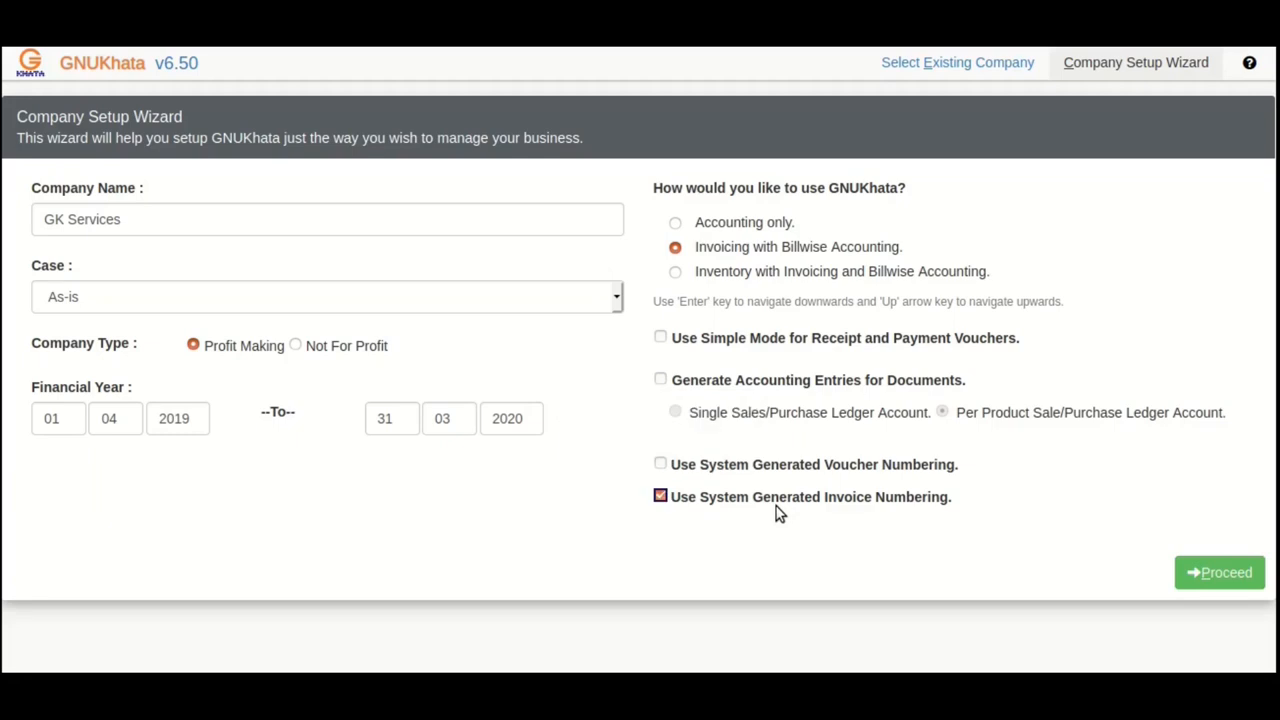
{"action": "left_click", "coordinate": [660, 496]}
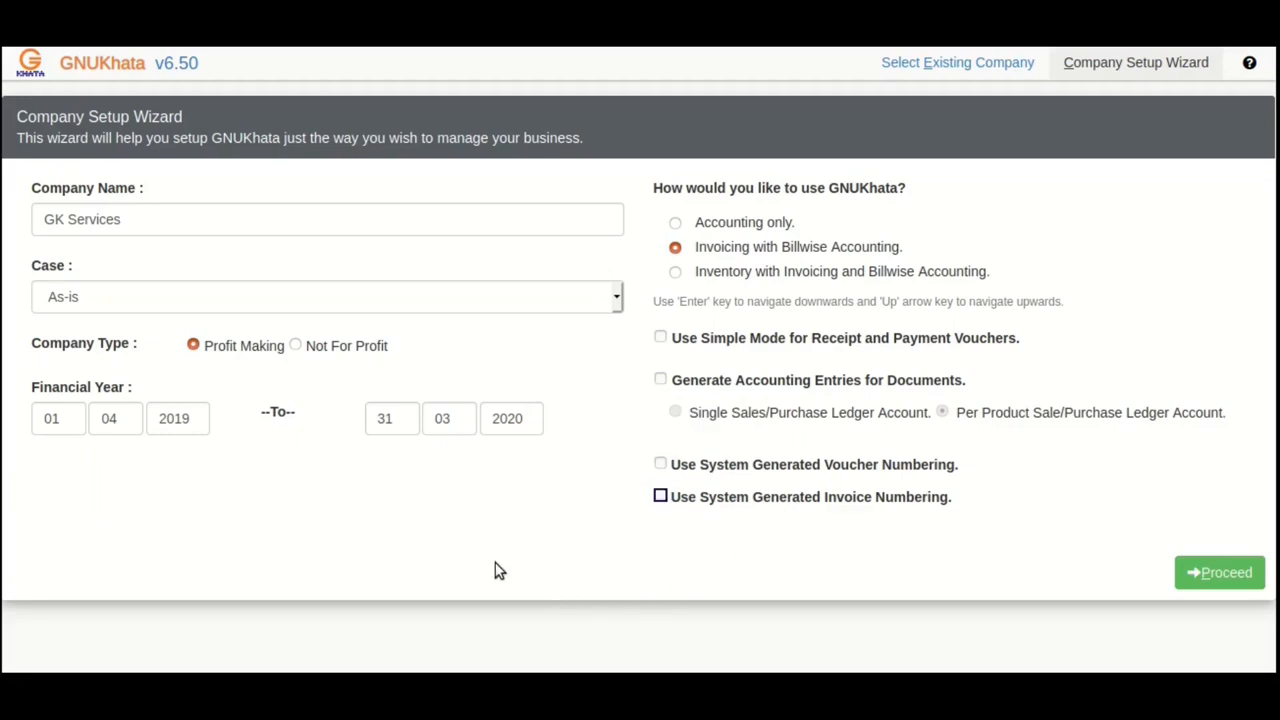
{"action": "mouse_move", "coordinate": [492, 568]}
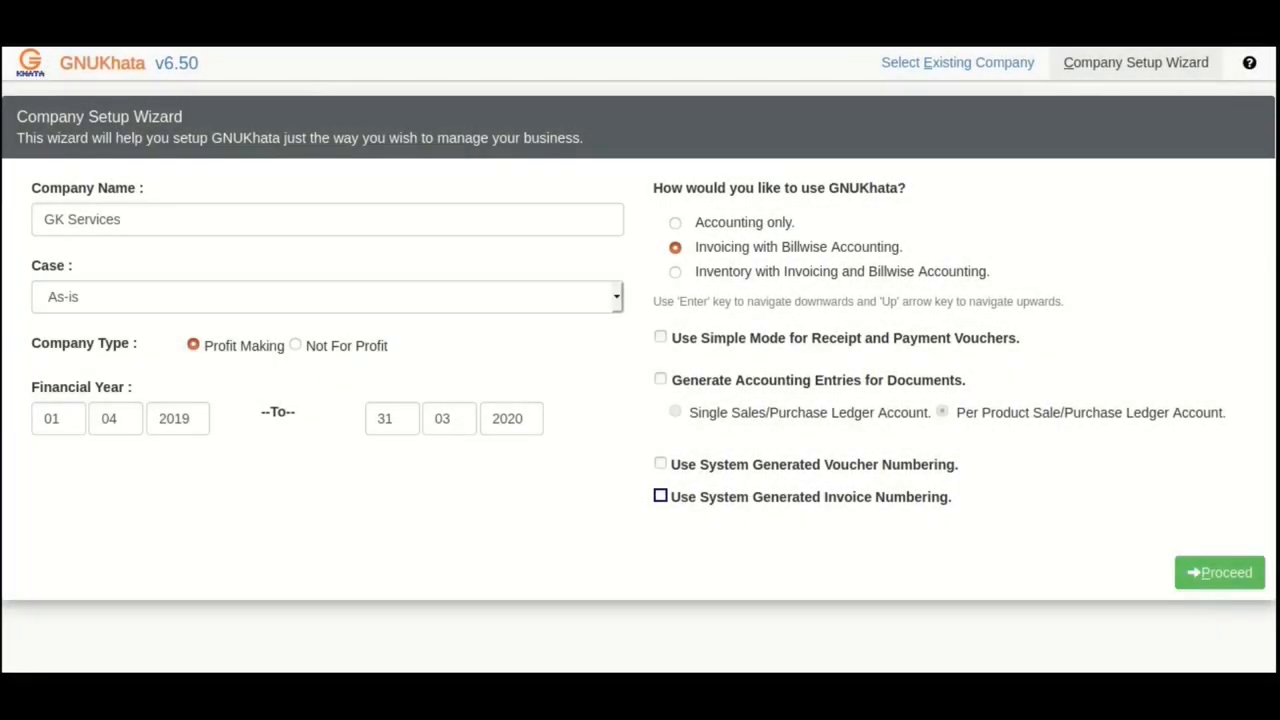
{"action": "left_click", "coordinate": [1218, 572]}
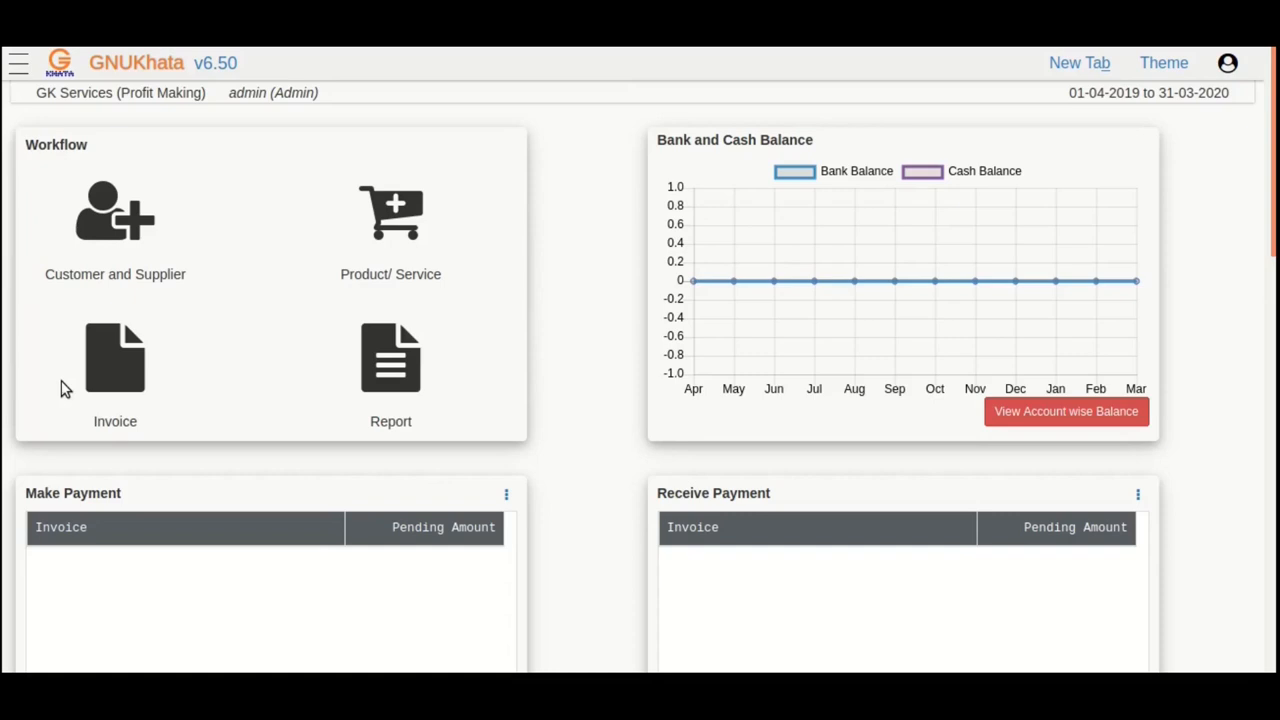
{"action": "mouse_move", "coordinate": [484, 468]}
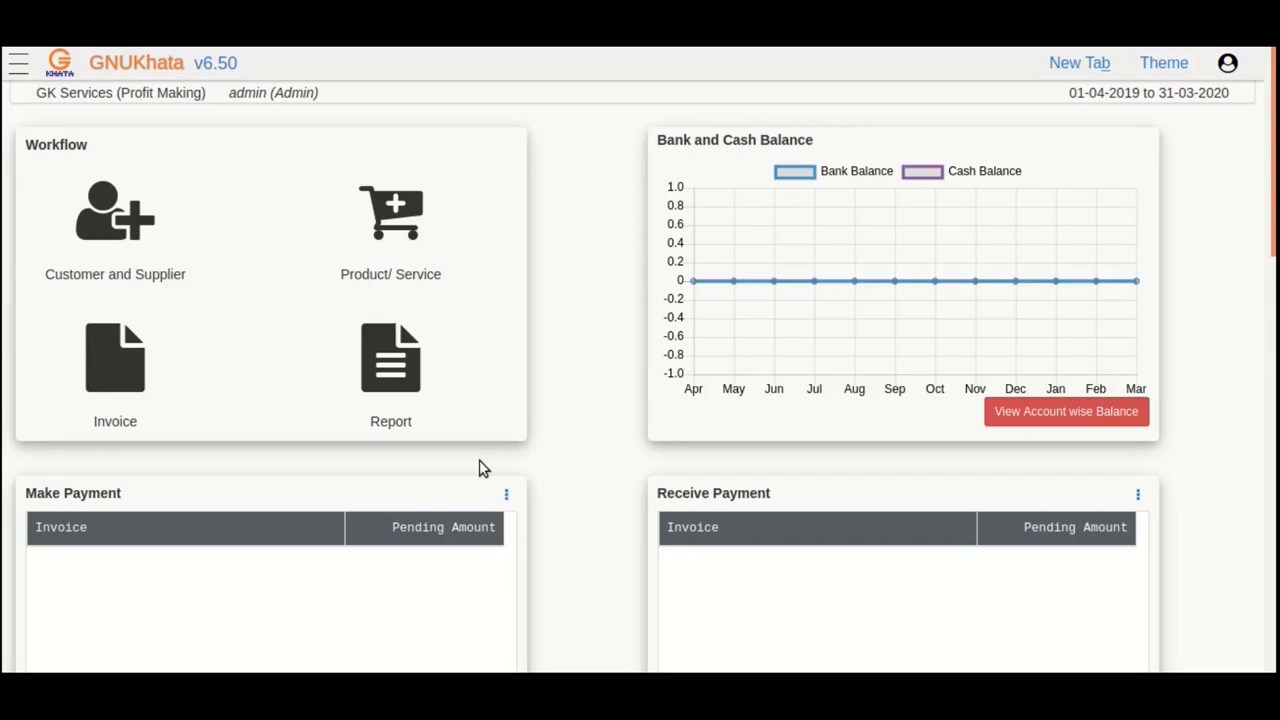
{"action": "mouse_move", "coordinate": [58, 62]}
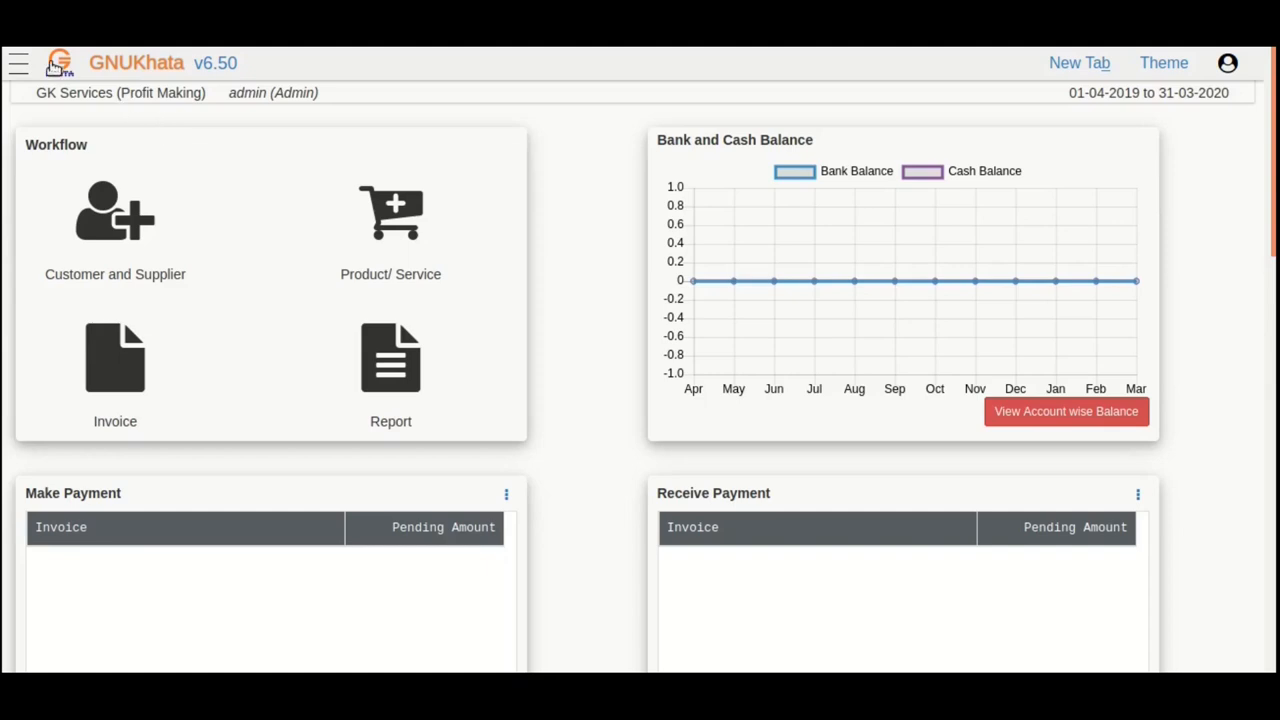
Step: Show the main navigation menu over the GK Services dashboard
{"action": "left_click", "coordinate": [18, 62]}
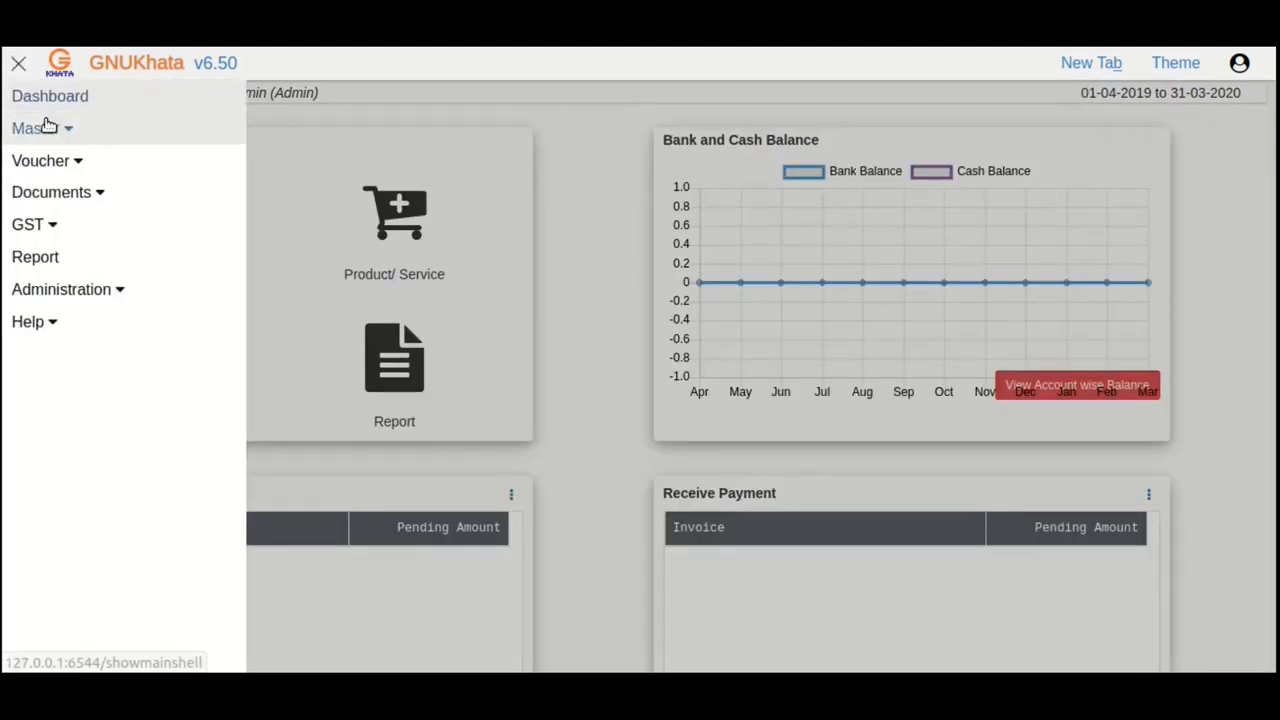
Step: Reach the Create Account form via Master > Account
{"action": "left_click", "coordinate": [36, 128]}
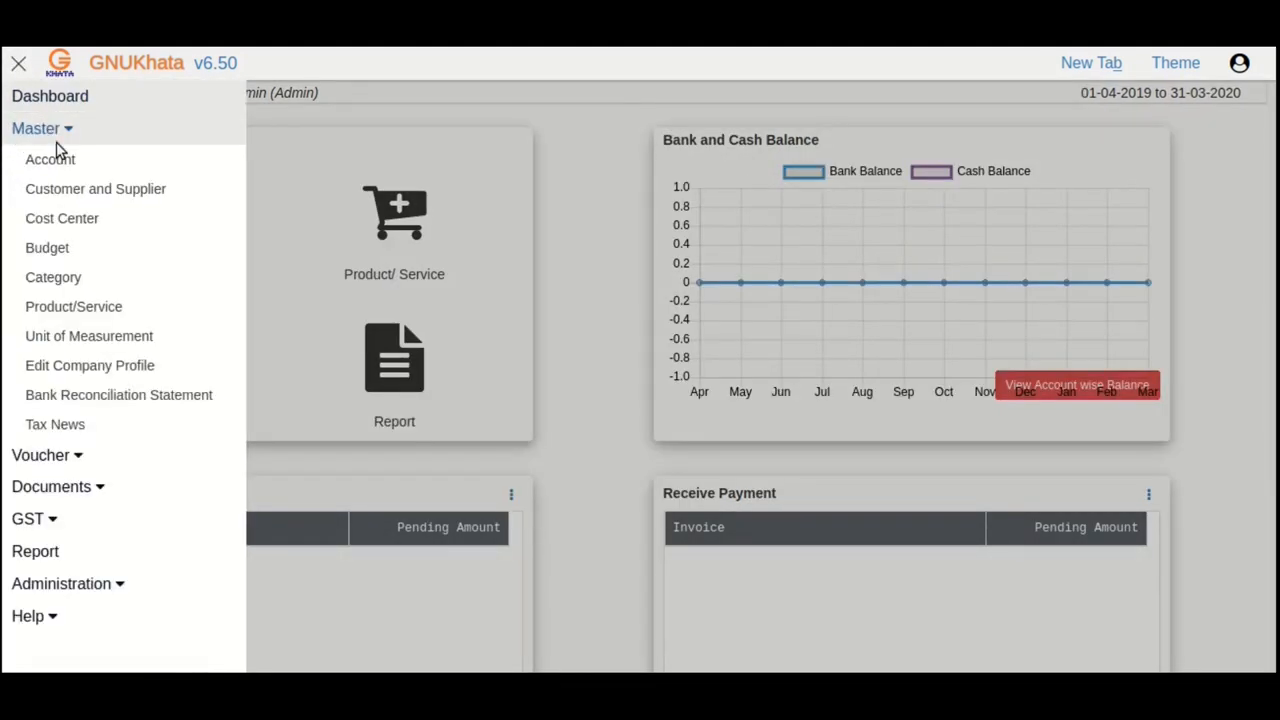
{"action": "mouse_move", "coordinate": [336, 216]}
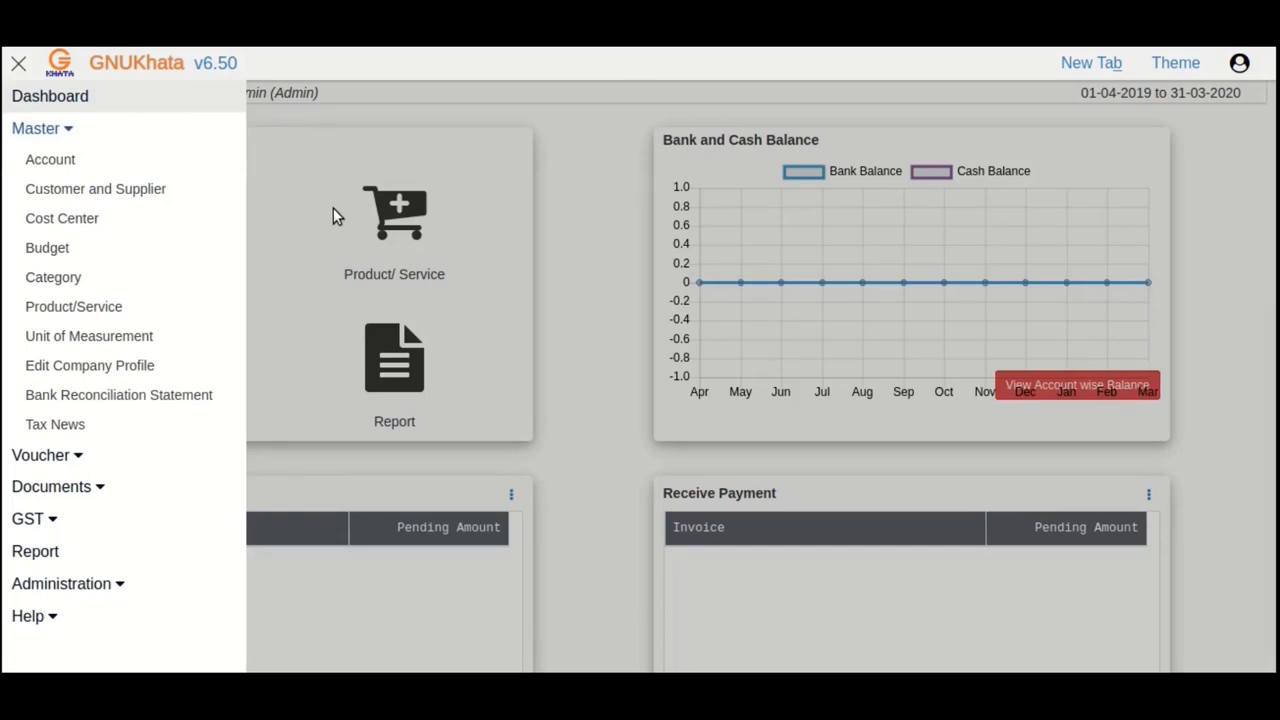
{"action": "left_click", "coordinate": [50, 160]}
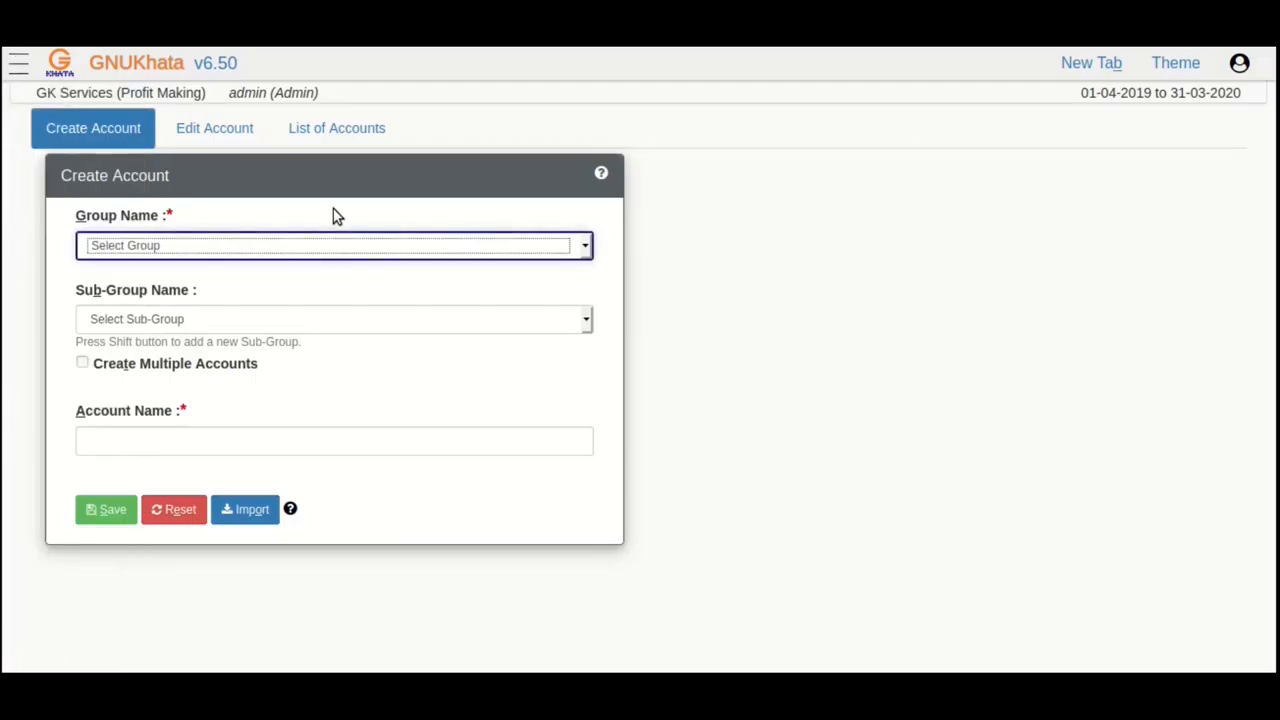
{"action": "mouse_move", "coordinate": [320, 232]}
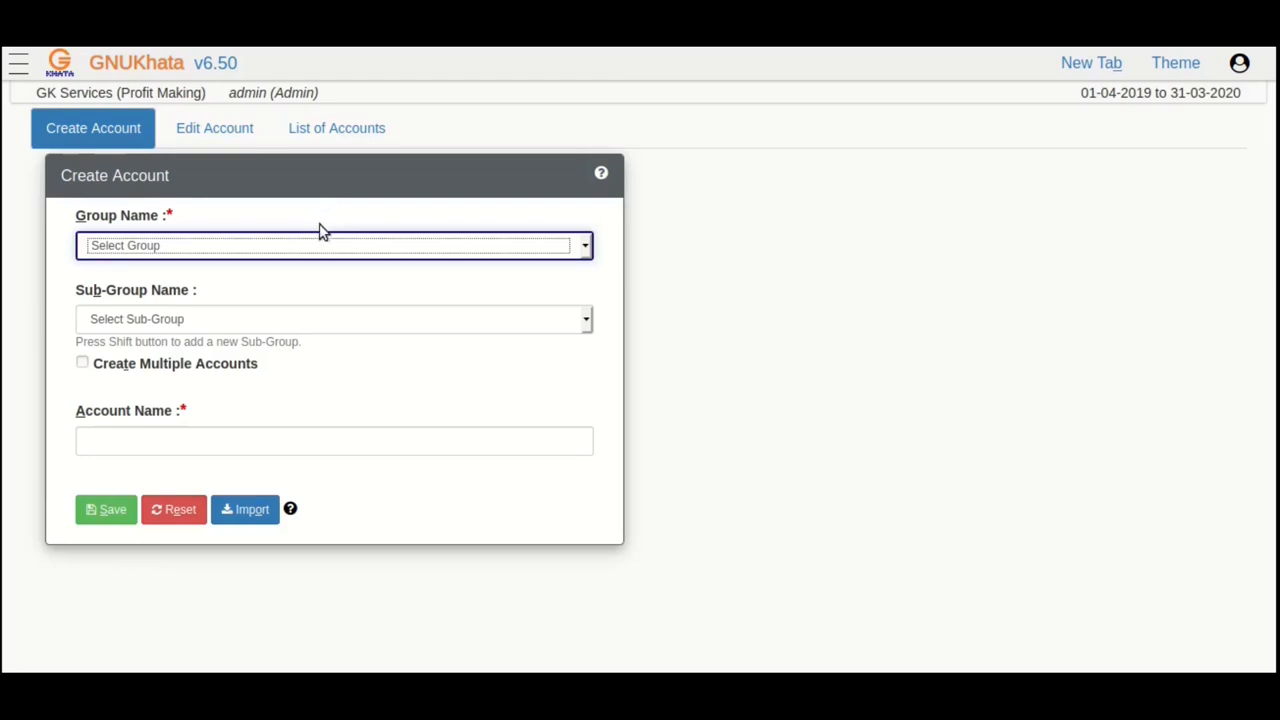
{"action": "mouse_move", "coordinate": [312, 262]}
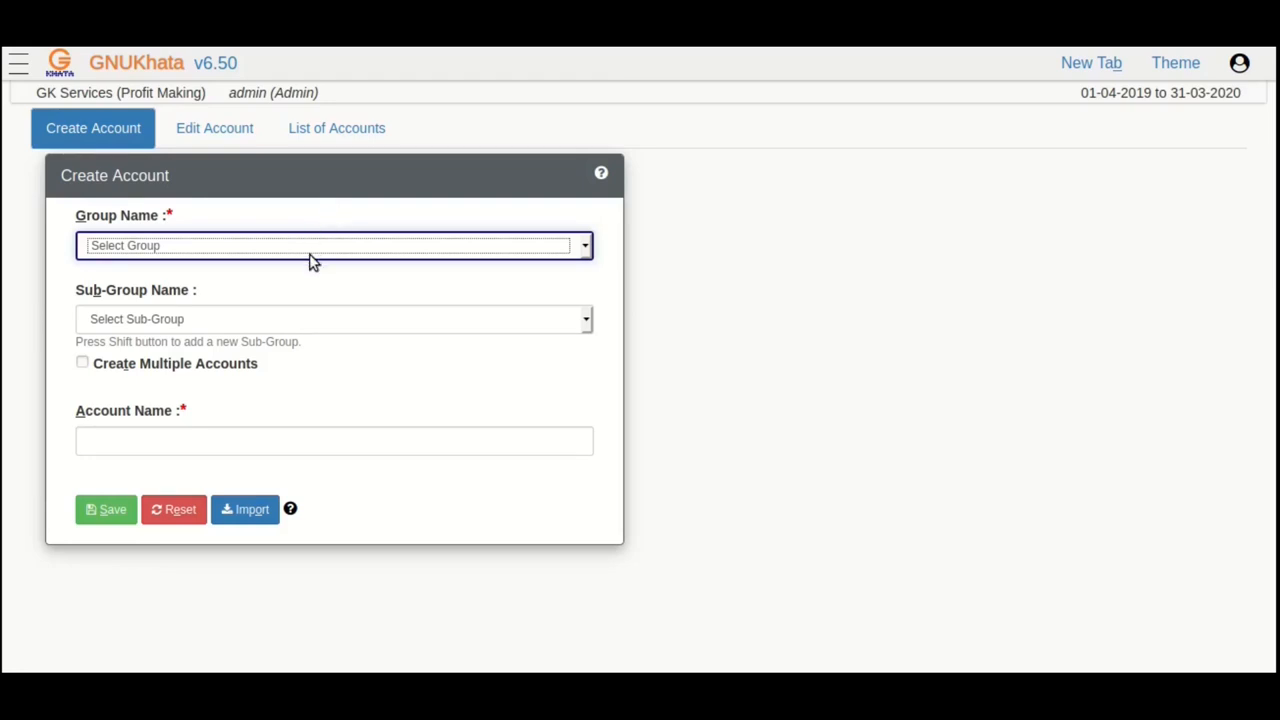
Step: Try Indirect Expense as the account group, then reopen the group list
{"action": "left_click", "coordinate": [334, 244]}
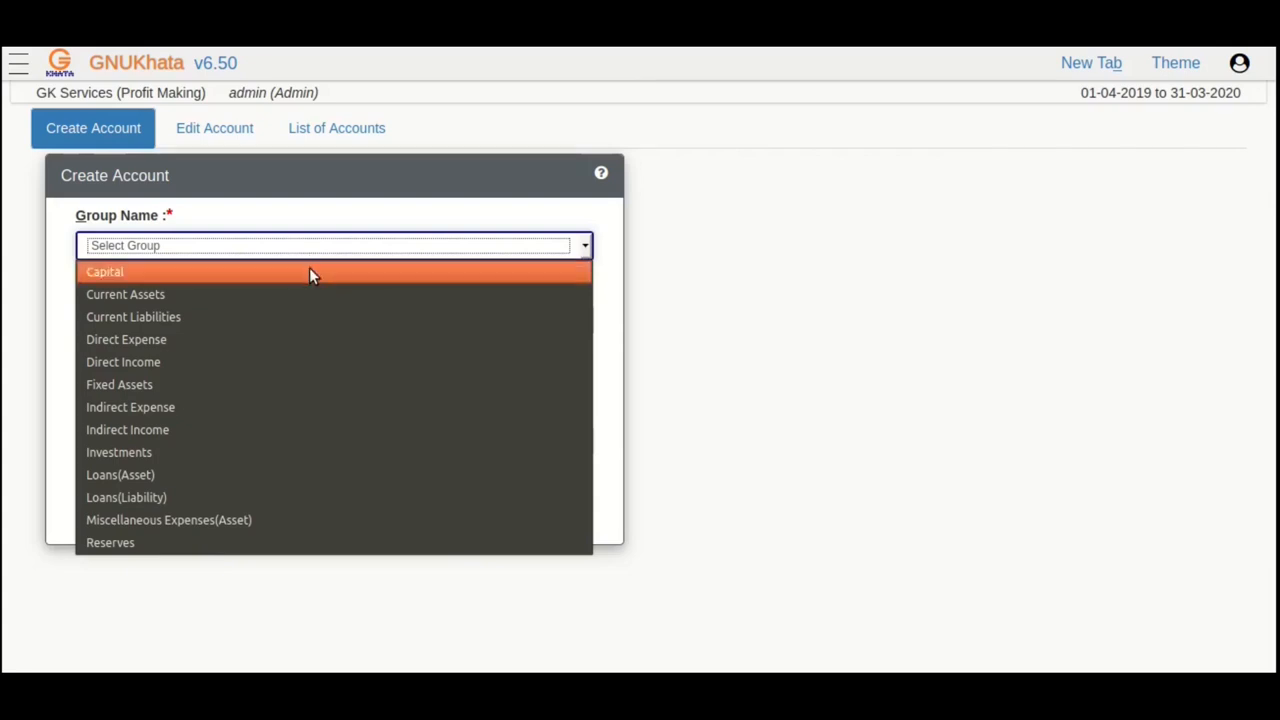
{"action": "mouse_move", "coordinate": [308, 316]}
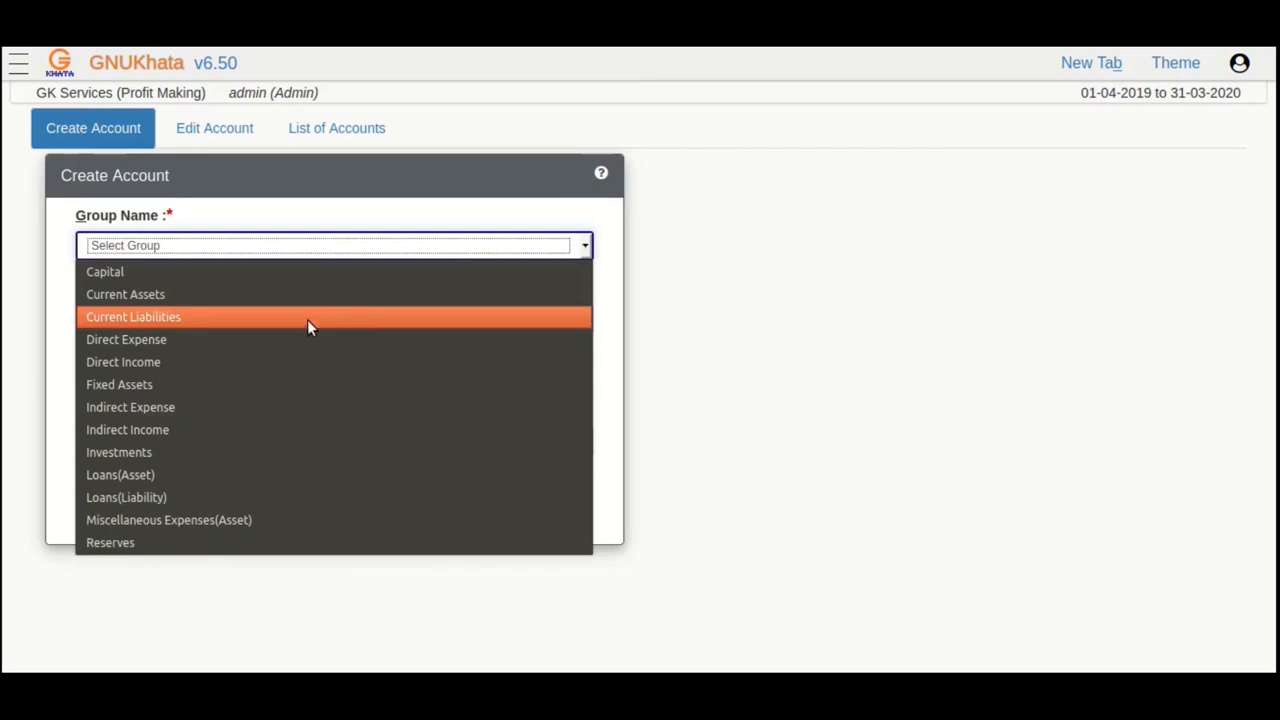
{"action": "mouse_move", "coordinate": [308, 390]}
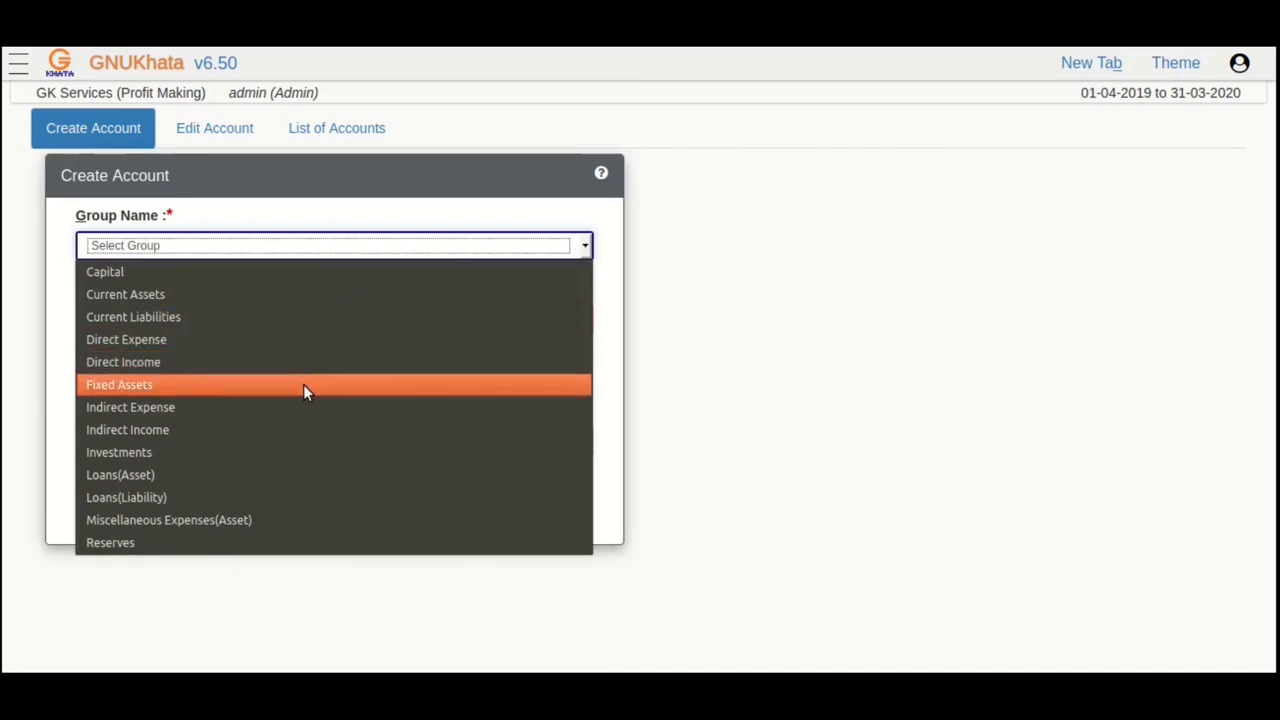
{"action": "mouse_move", "coordinate": [304, 428]}
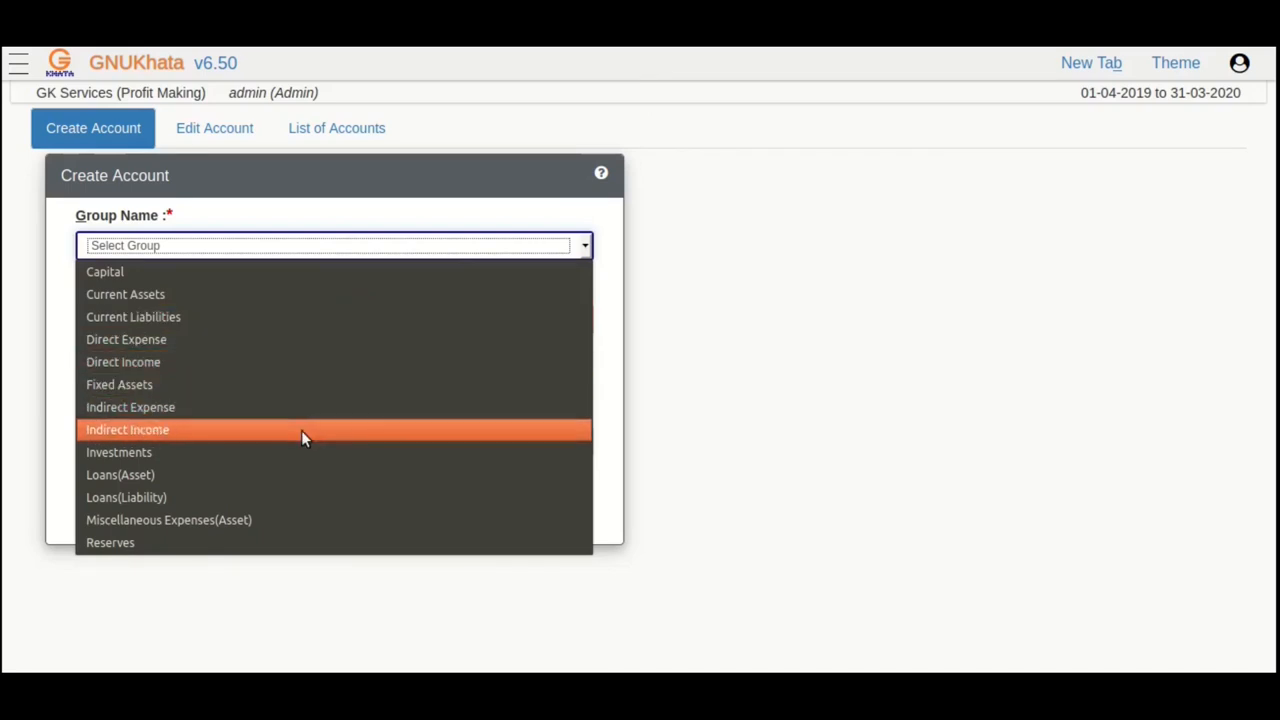
{"action": "mouse_move", "coordinate": [304, 496]}
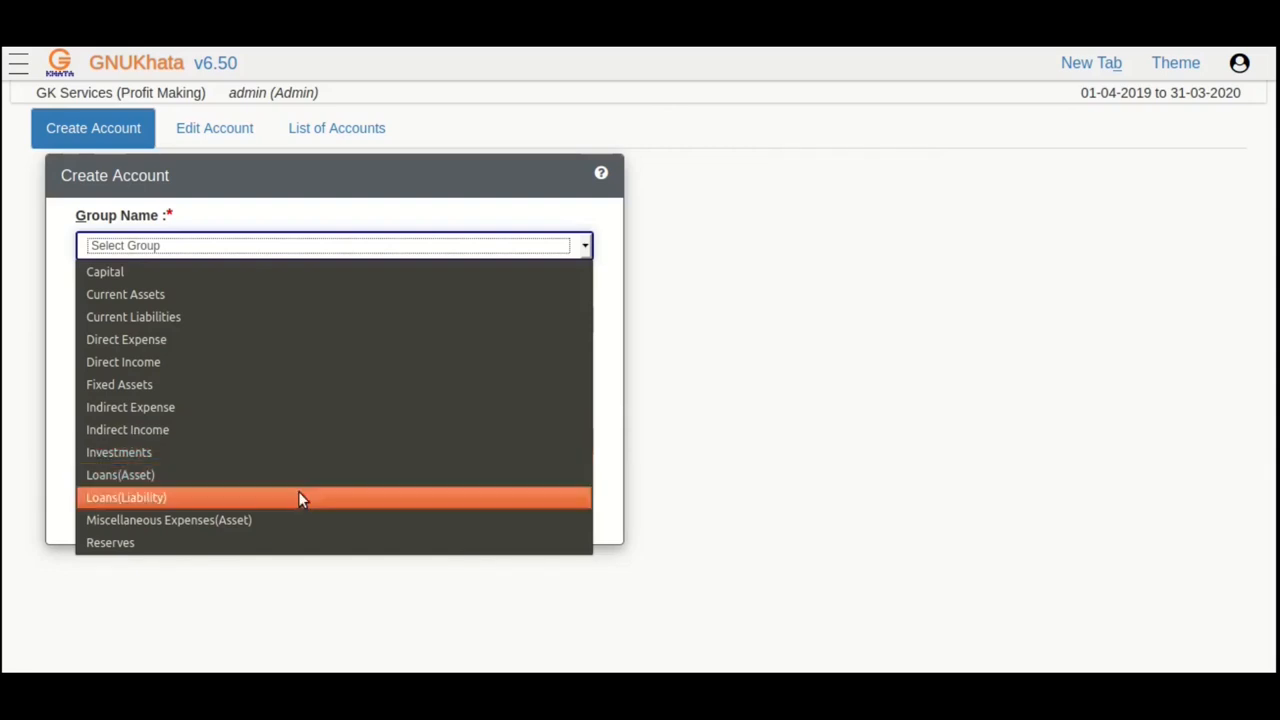
{"action": "mouse_move", "coordinate": [300, 520]}
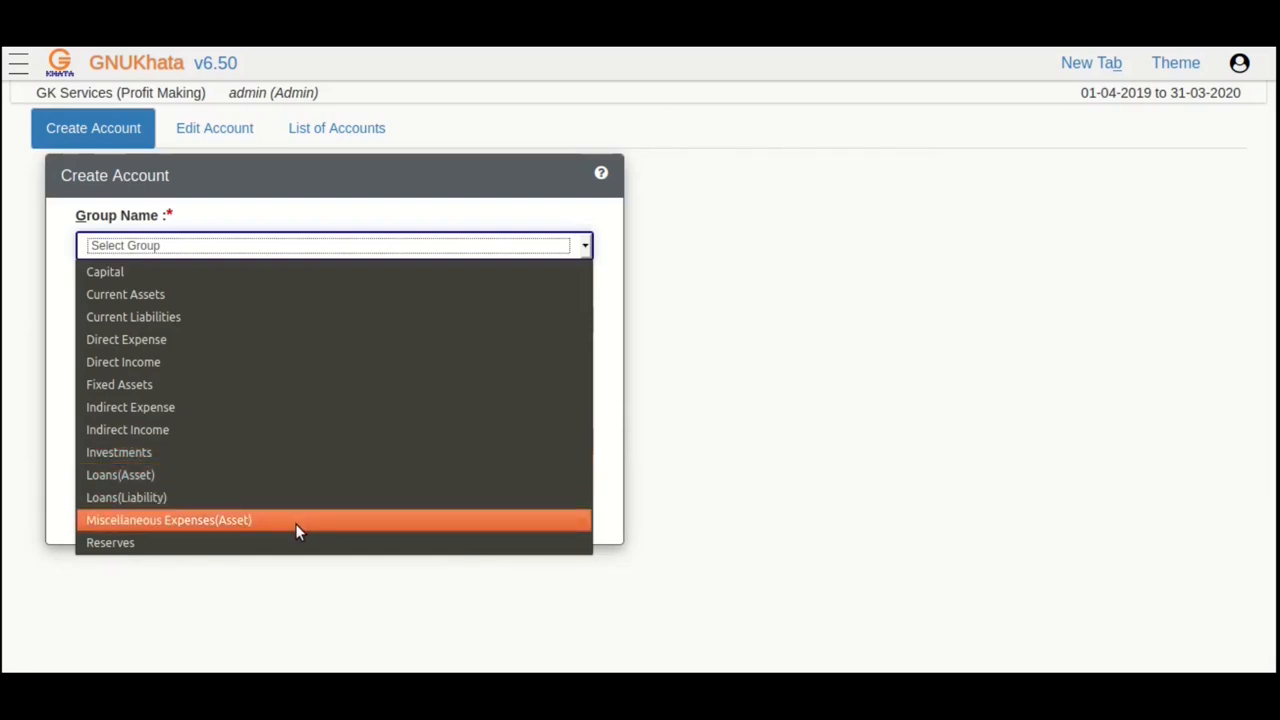
{"action": "mouse_move", "coordinate": [448, 428]}
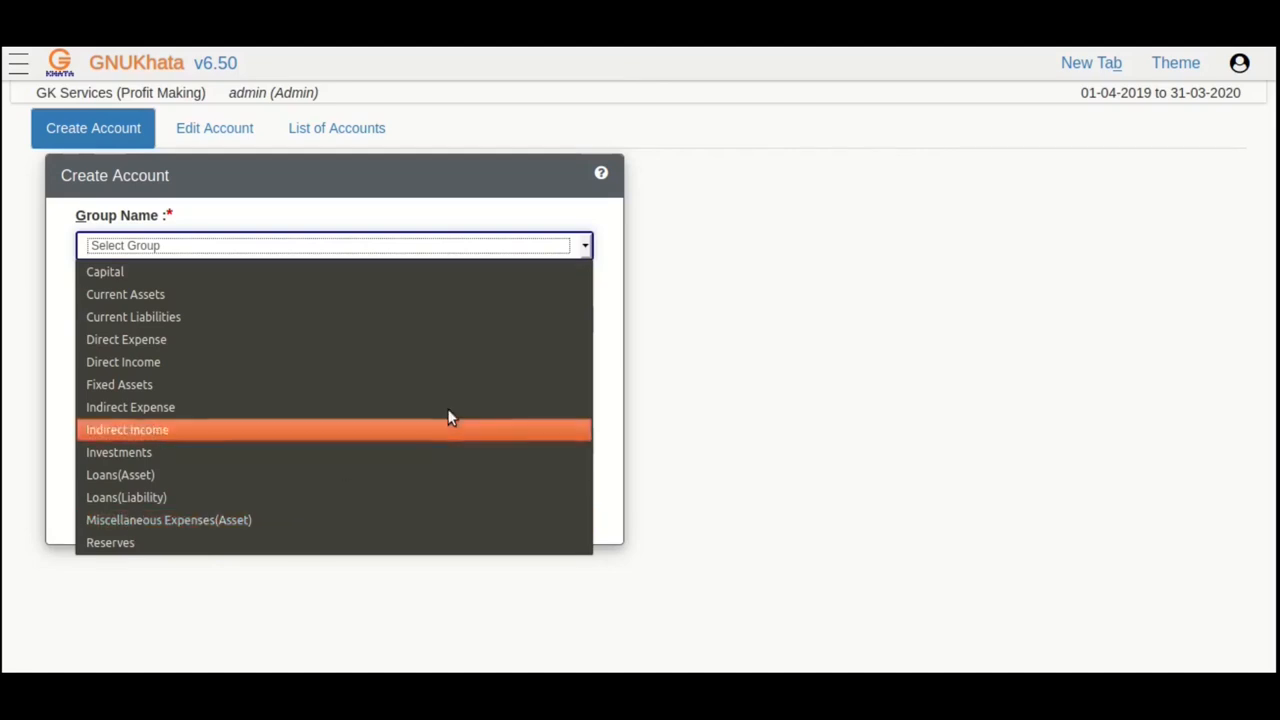
{"action": "mouse_move", "coordinate": [464, 384]}
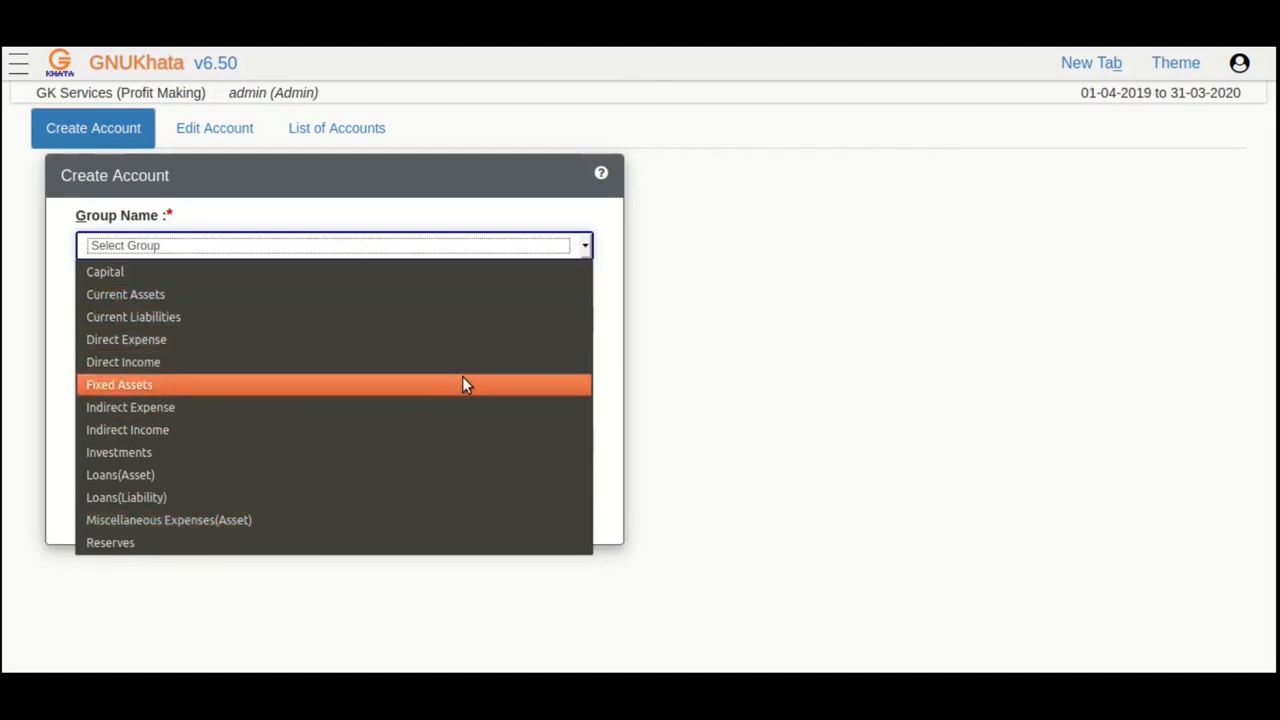
{"action": "left_click", "coordinate": [124, 362]}
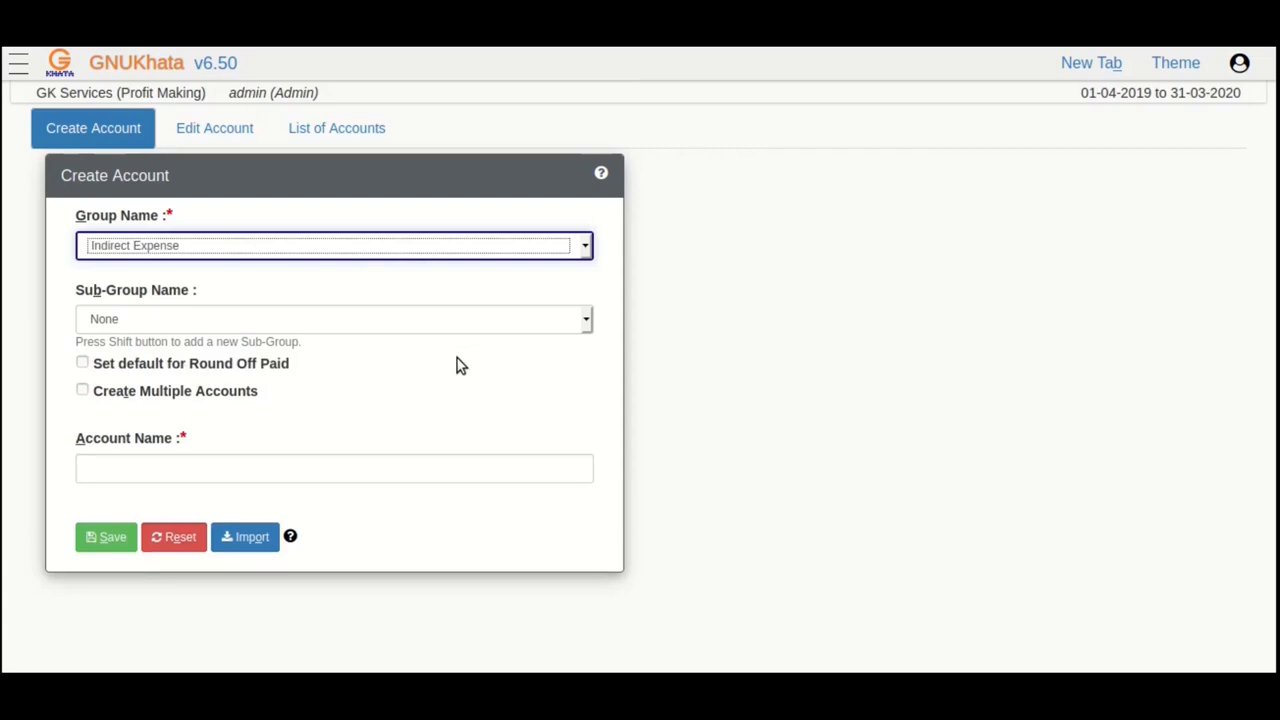
{"action": "left_click", "coordinate": [334, 244]}
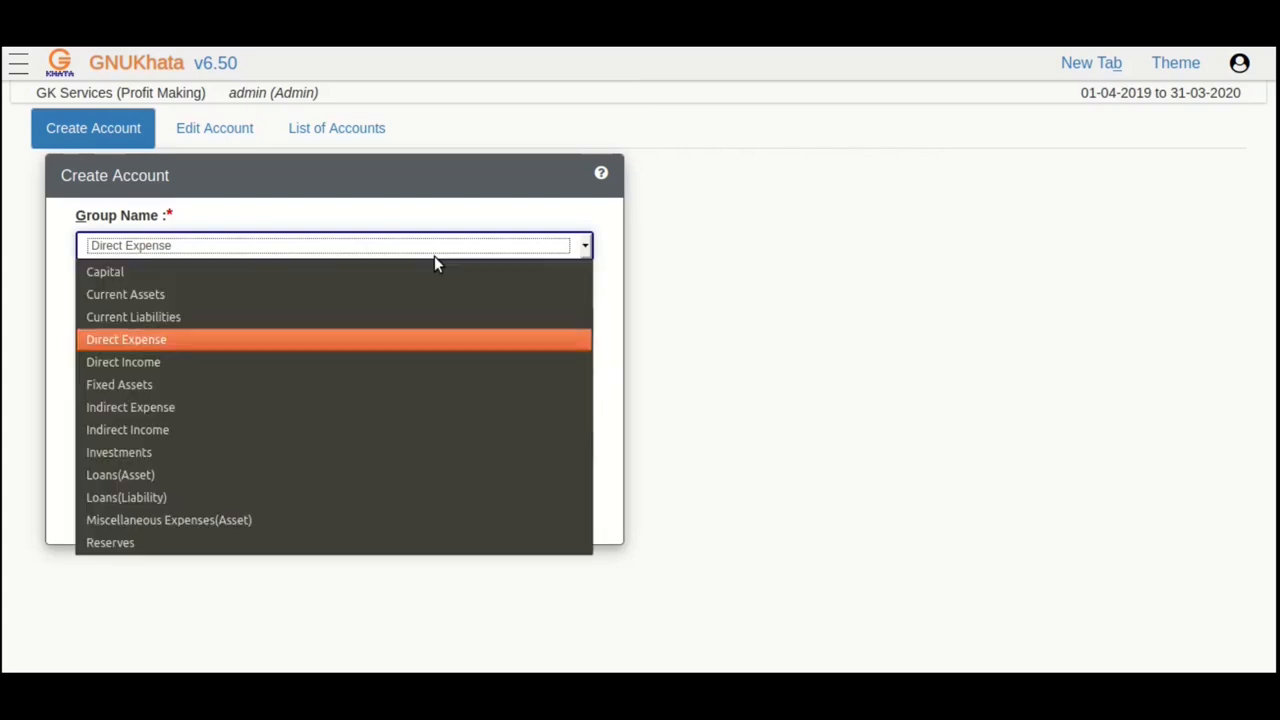
Step: Save account 'Startup Capital' under Capital, sub-group None, opening balance 0.00
{"action": "left_click", "coordinate": [104, 272]}
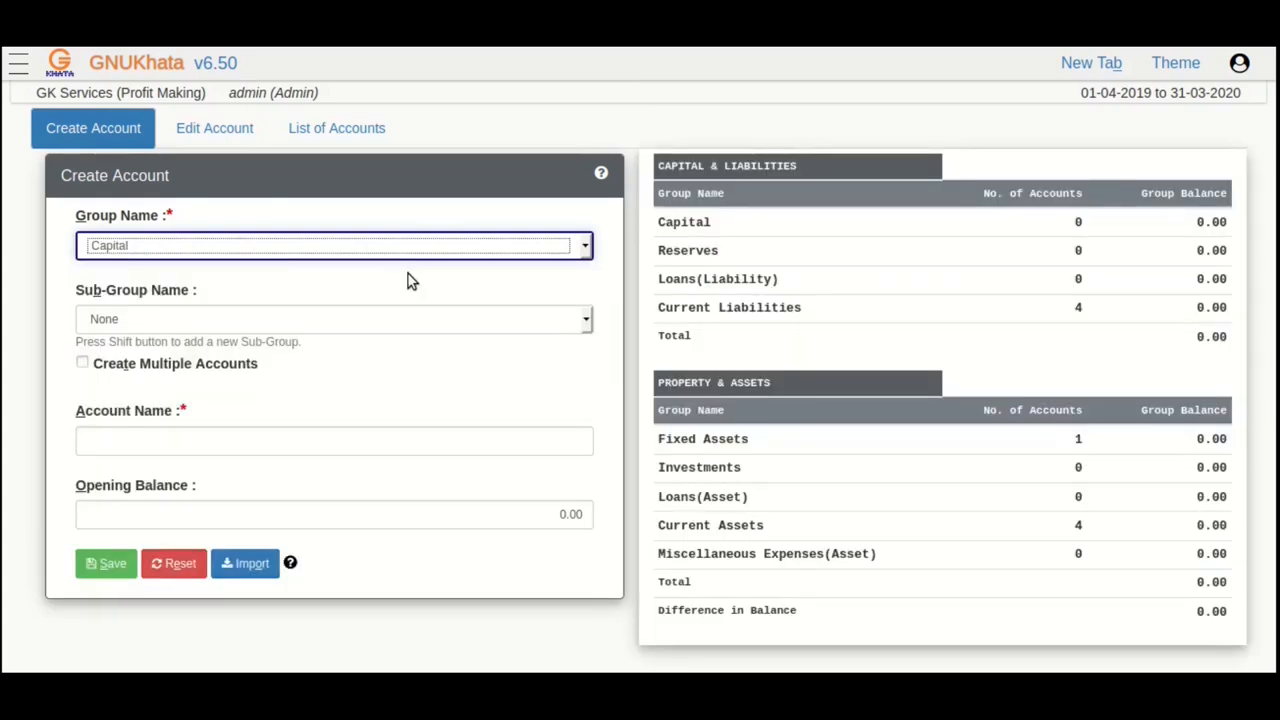
{"action": "left_click", "coordinate": [332, 318]}
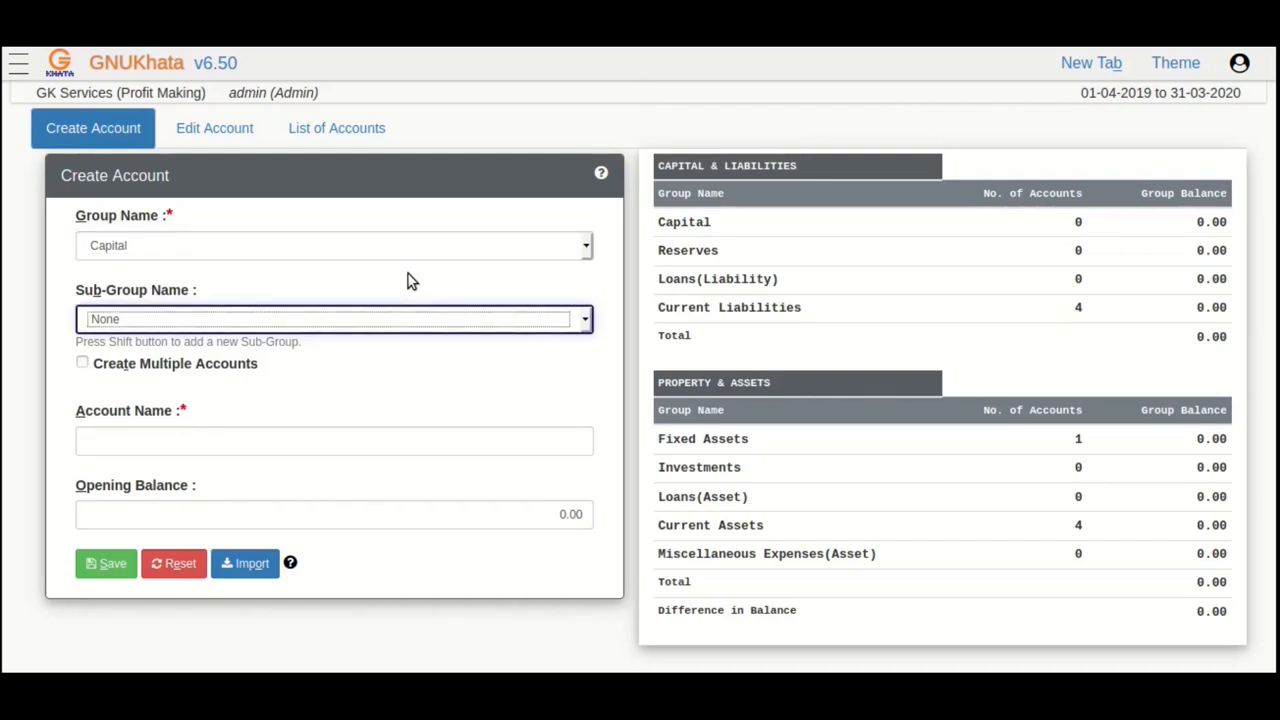
{"action": "left_click", "coordinate": [334, 320]}
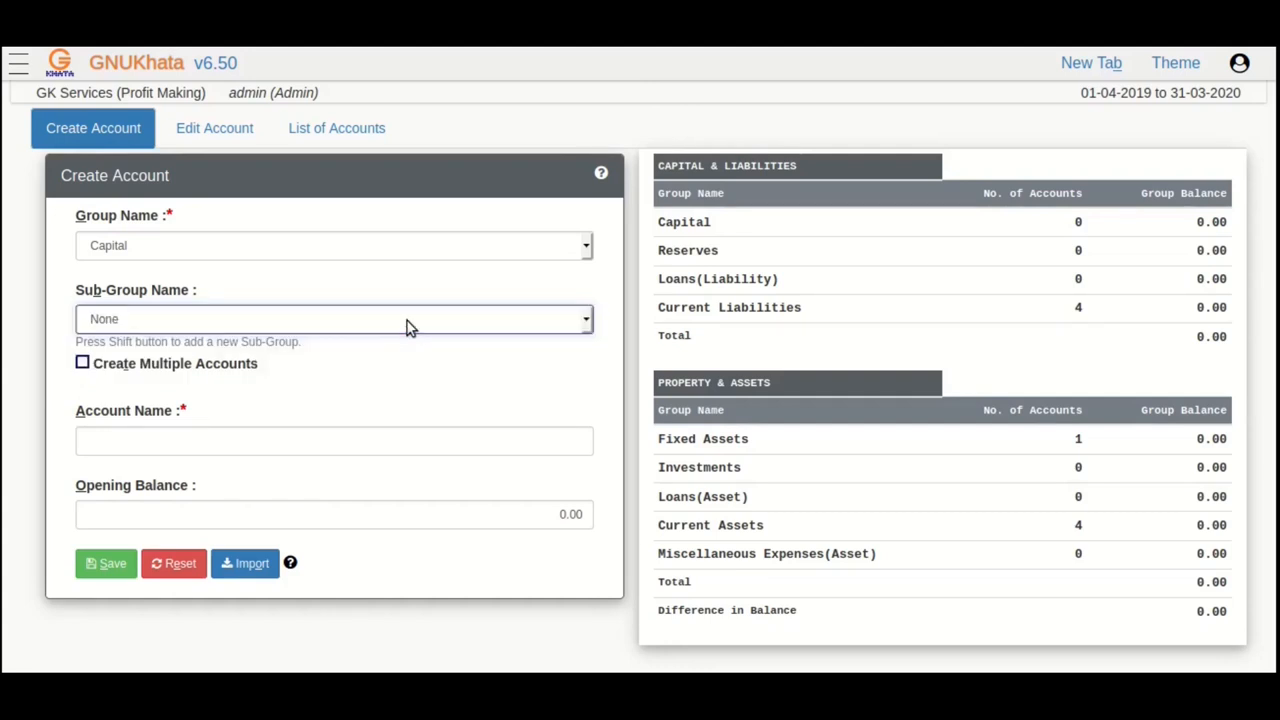
{"action": "left_click", "coordinate": [334, 440]}
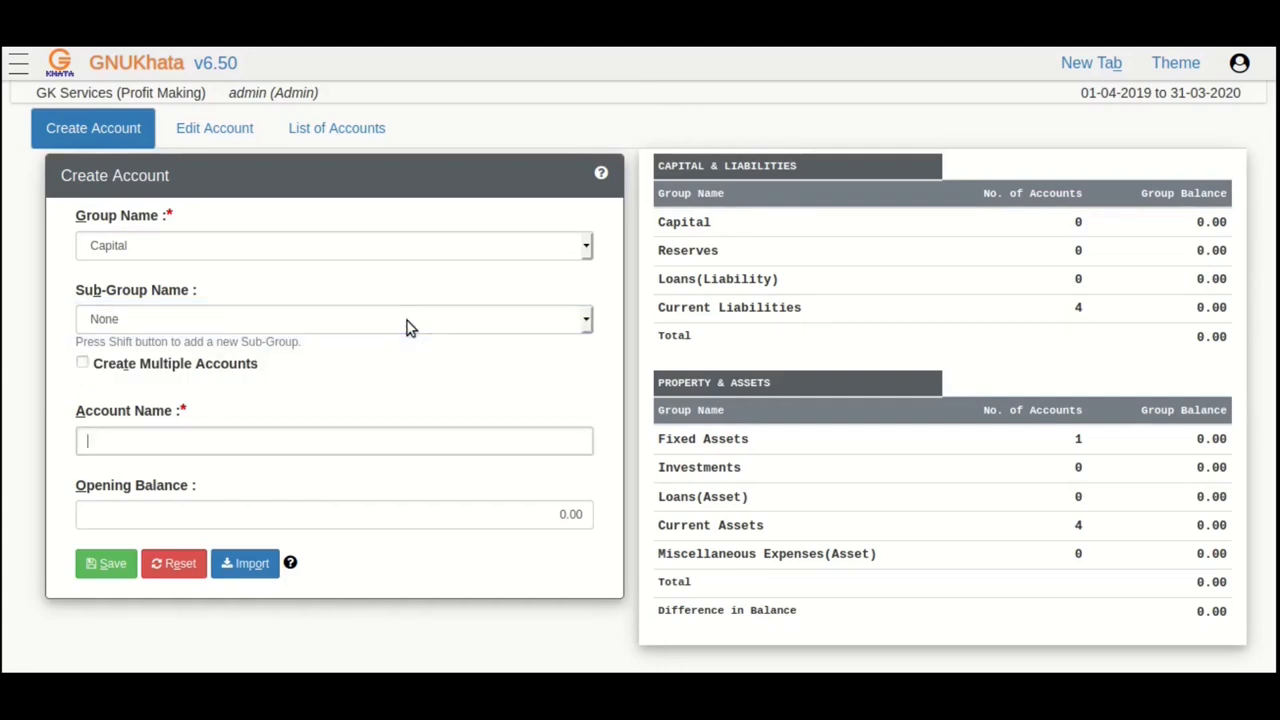
{"action": "left_click", "coordinate": [332, 440]}
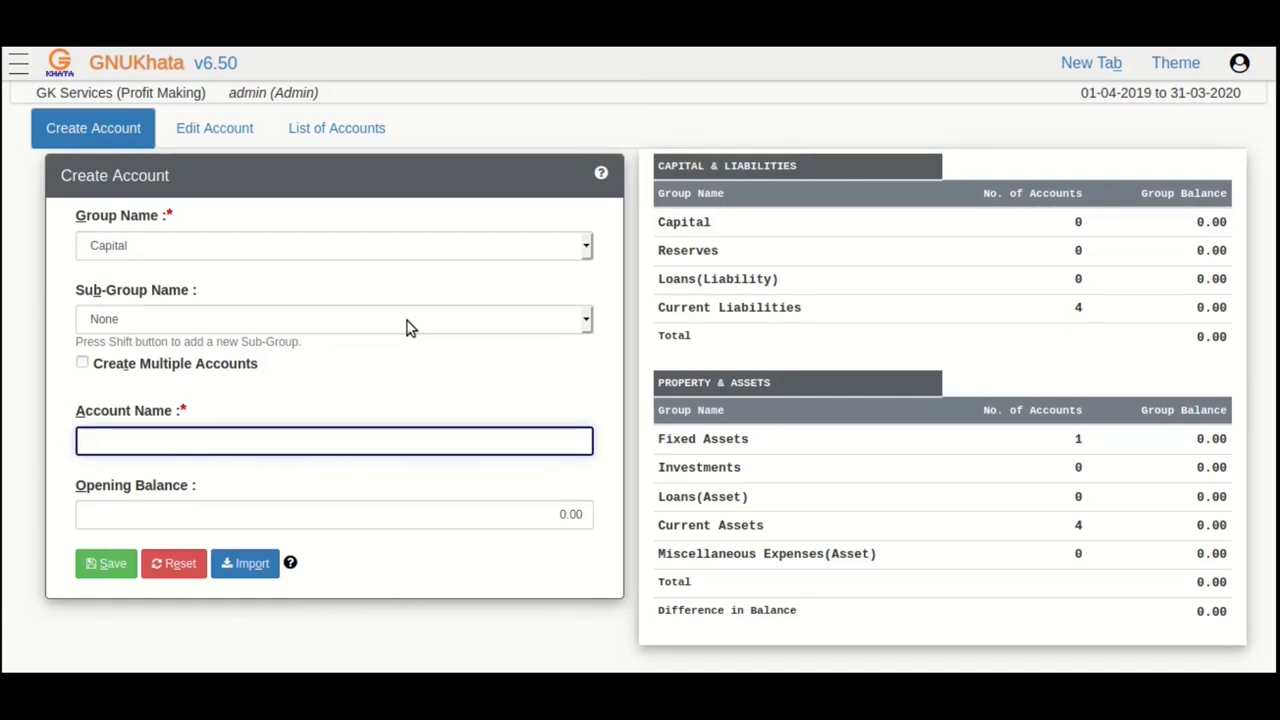
{"action": "left_click", "coordinate": [332, 442]}
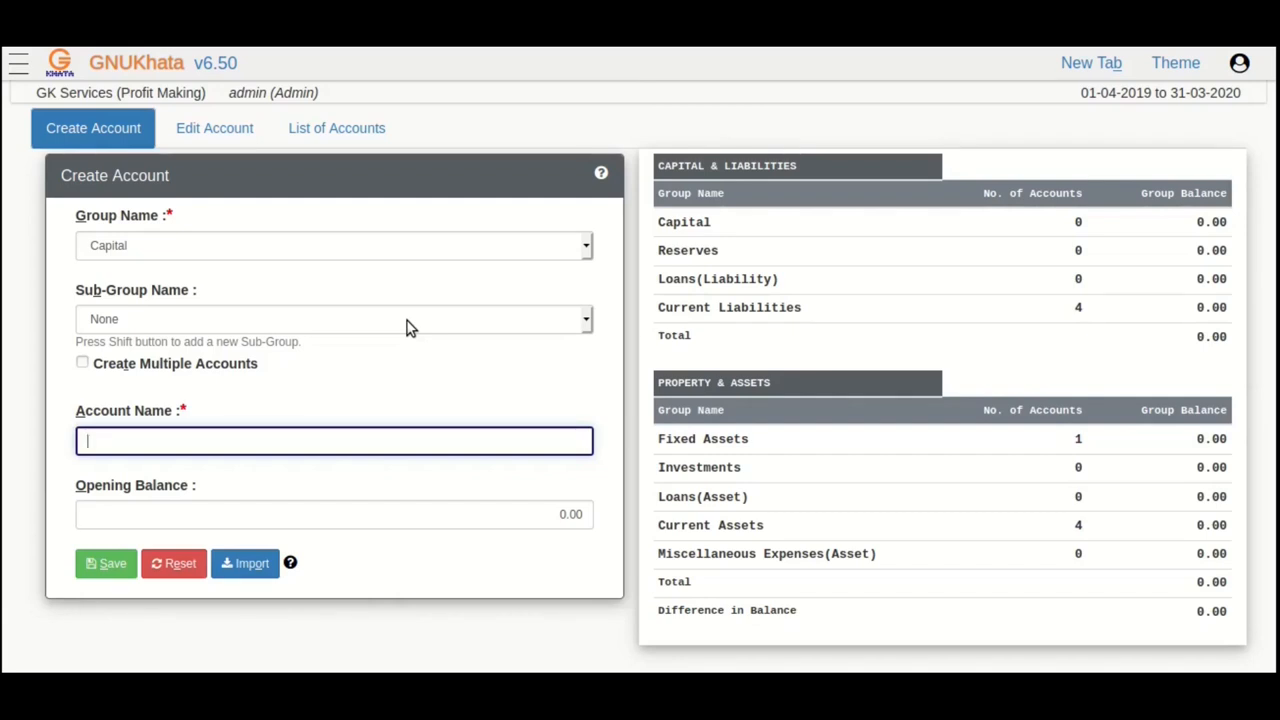
{"action": "type", "text": "Startup Capital"}
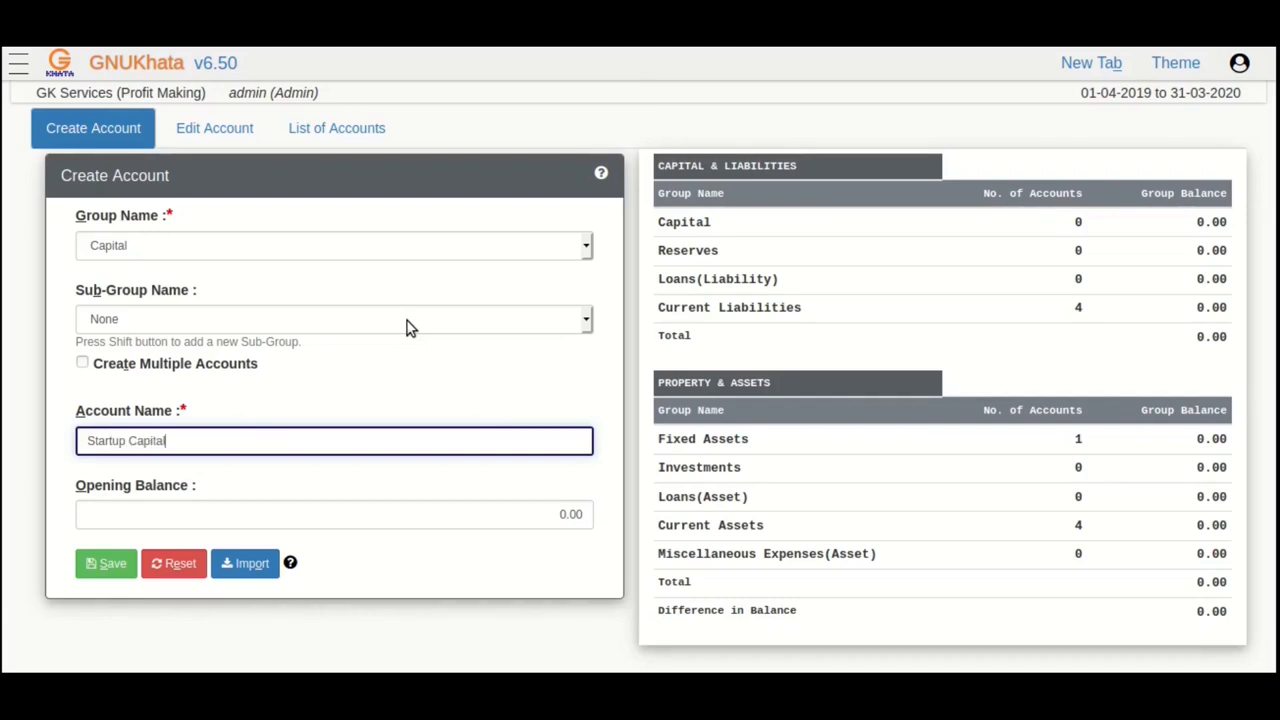
{"action": "left_click", "coordinate": [334, 512]}
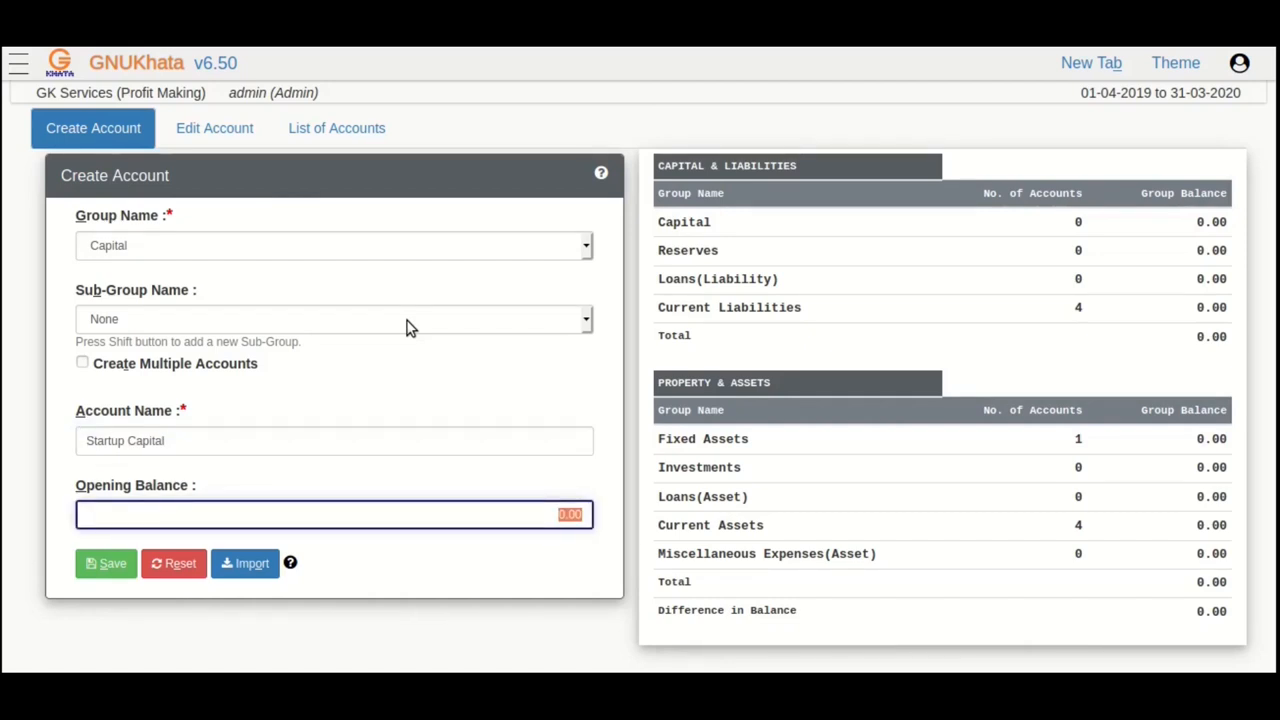
{"action": "left_click", "coordinate": [106, 564]}
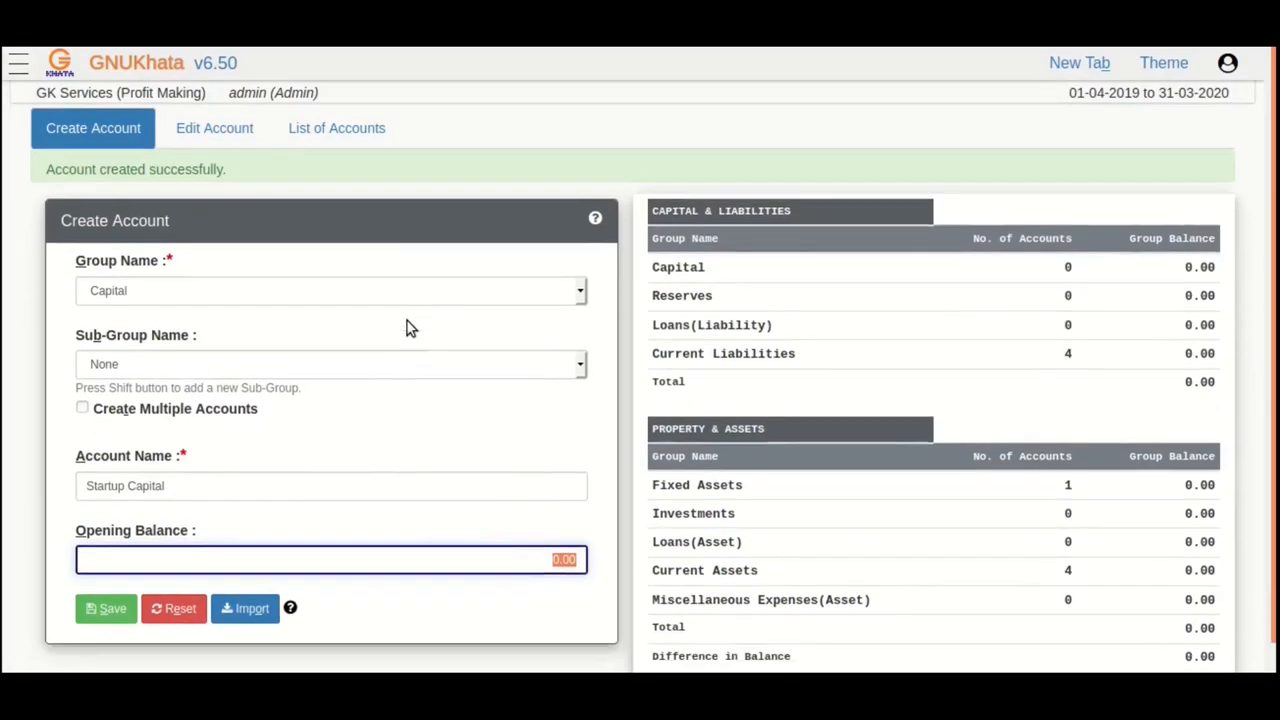
{"action": "left_click", "coordinate": [172, 608]}
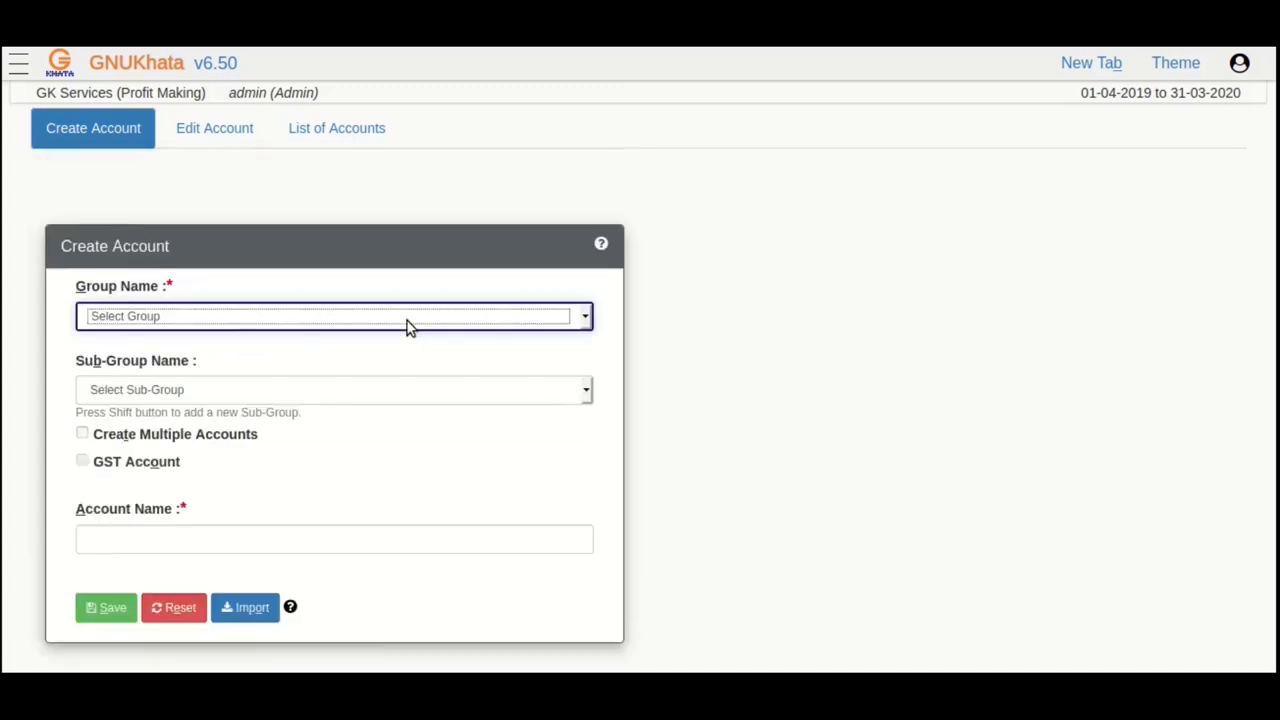
{"action": "left_click", "coordinate": [106, 608]}
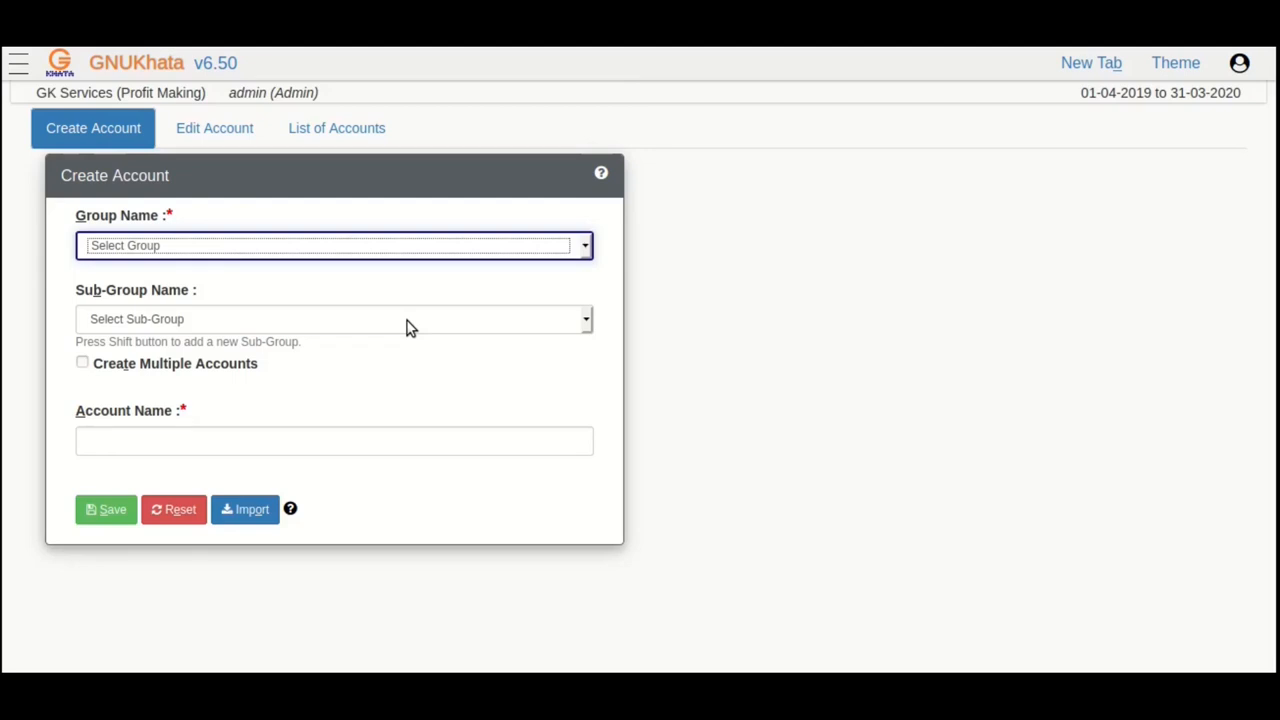
{"action": "mouse_move", "coordinate": [368, 204]}
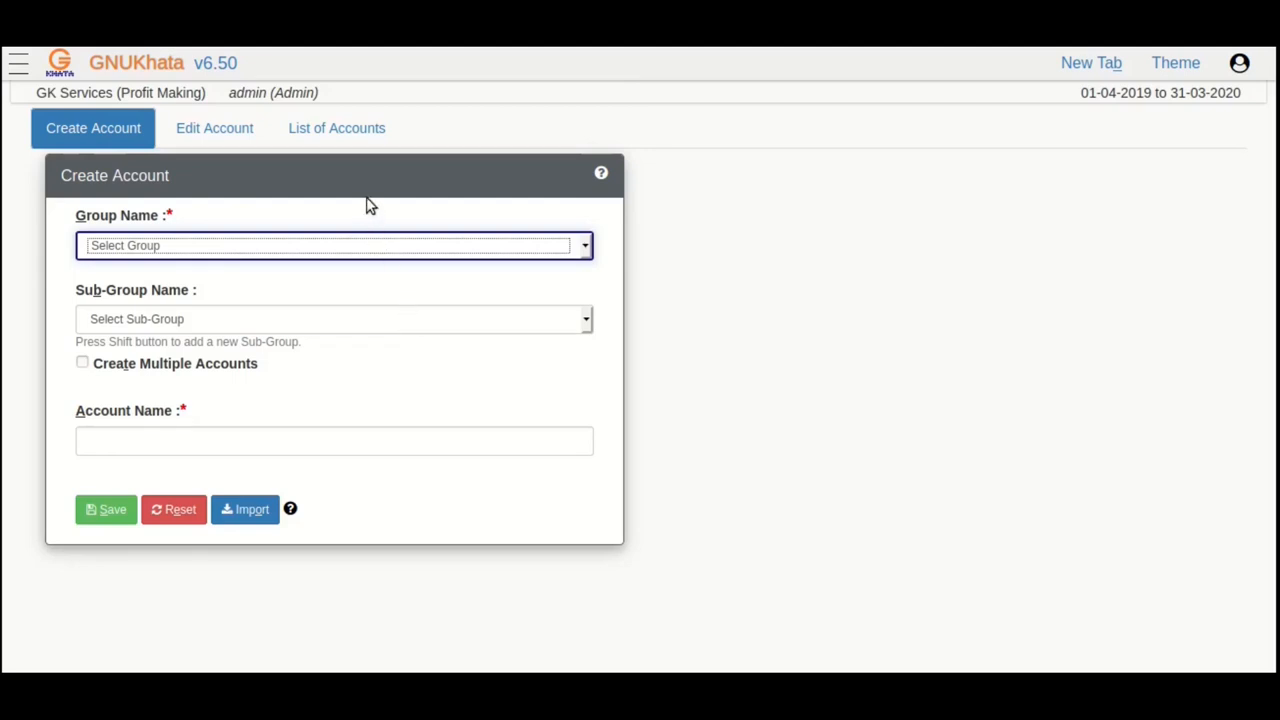
{"action": "mouse_move", "coordinate": [336, 128]}
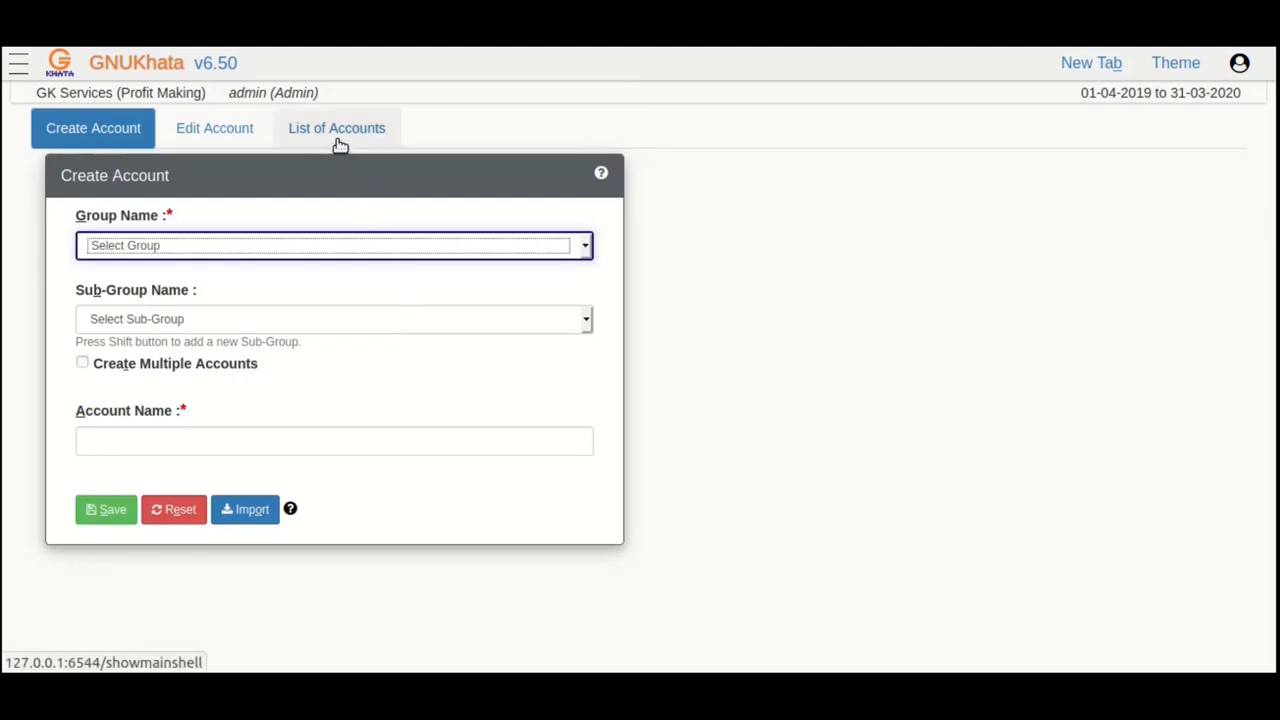
{"action": "left_click", "coordinate": [336, 128]}
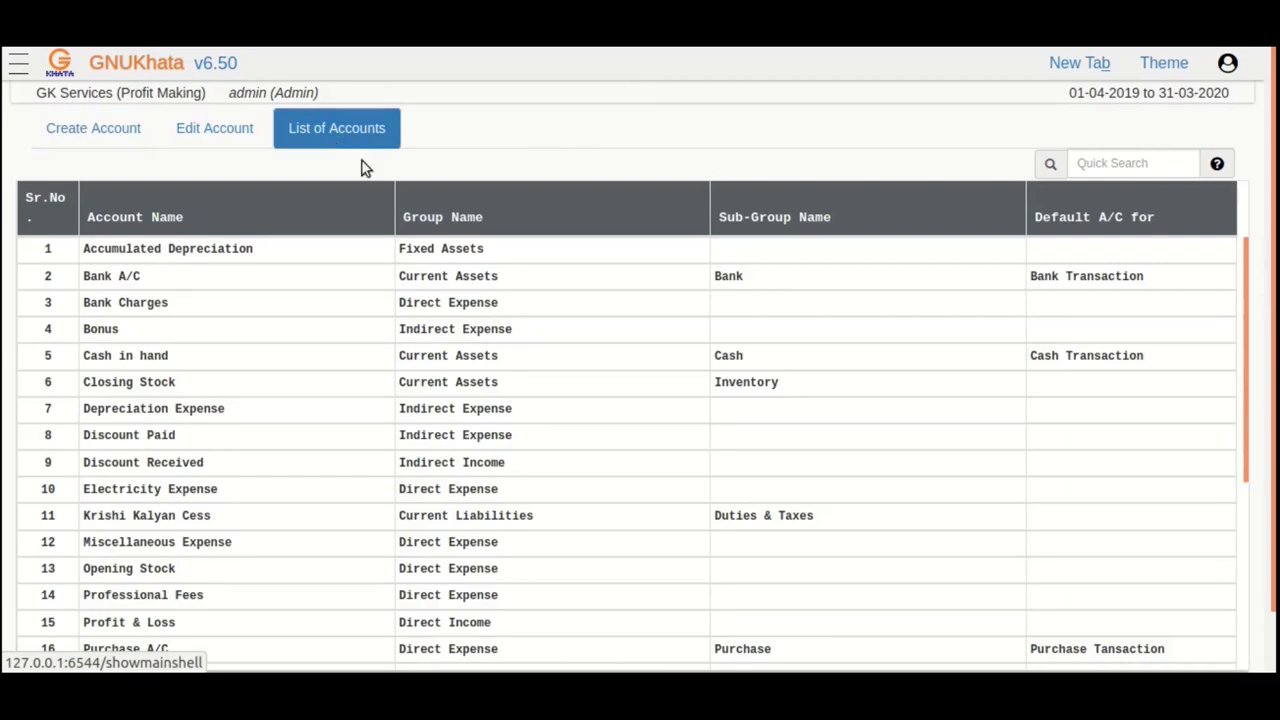
{"action": "mouse_move", "coordinate": [630, 340]}
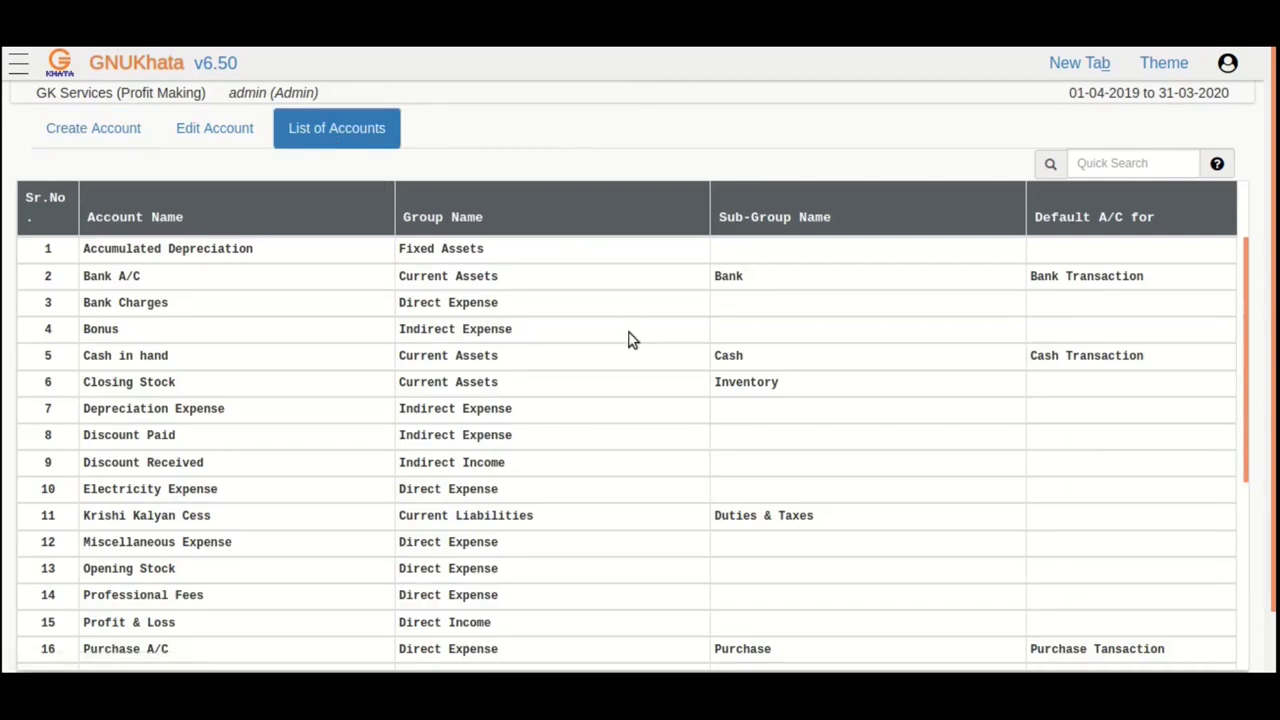
{"action": "scroll", "scroll_direction": "down", "scroll_amount": 3}
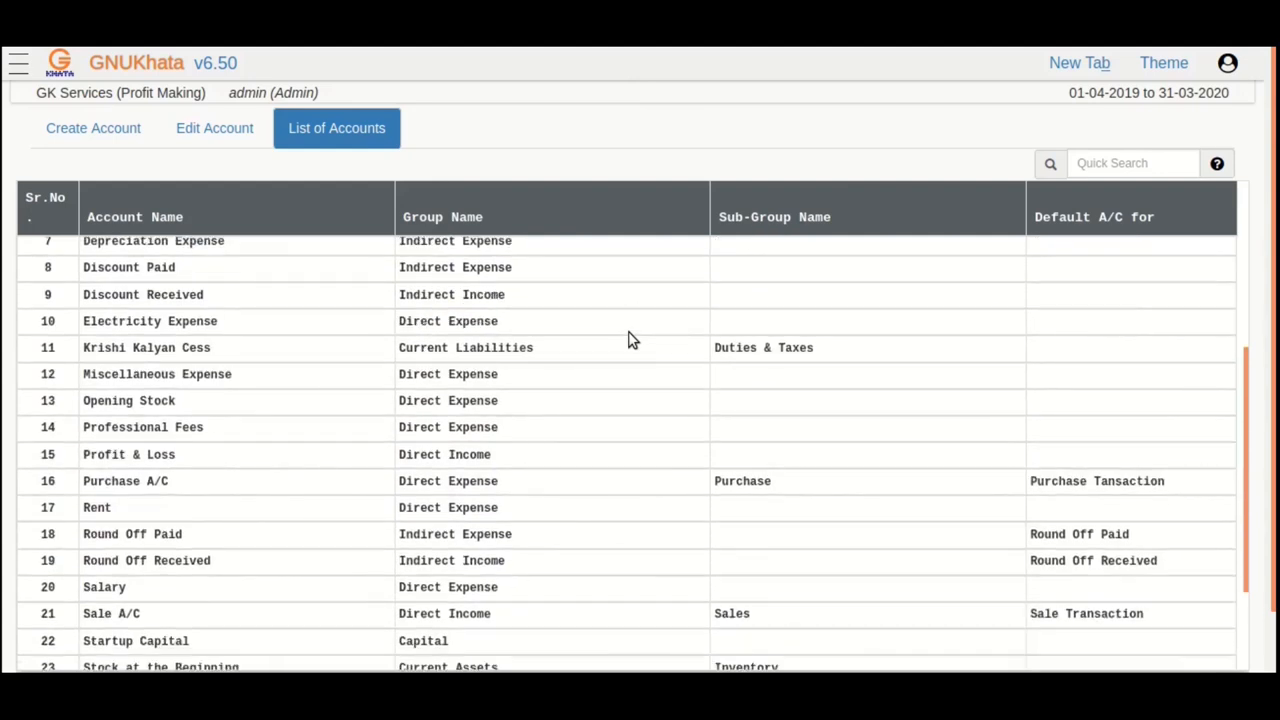
{"action": "scroll", "scroll_direction": "down", "scroll_amount": 3}
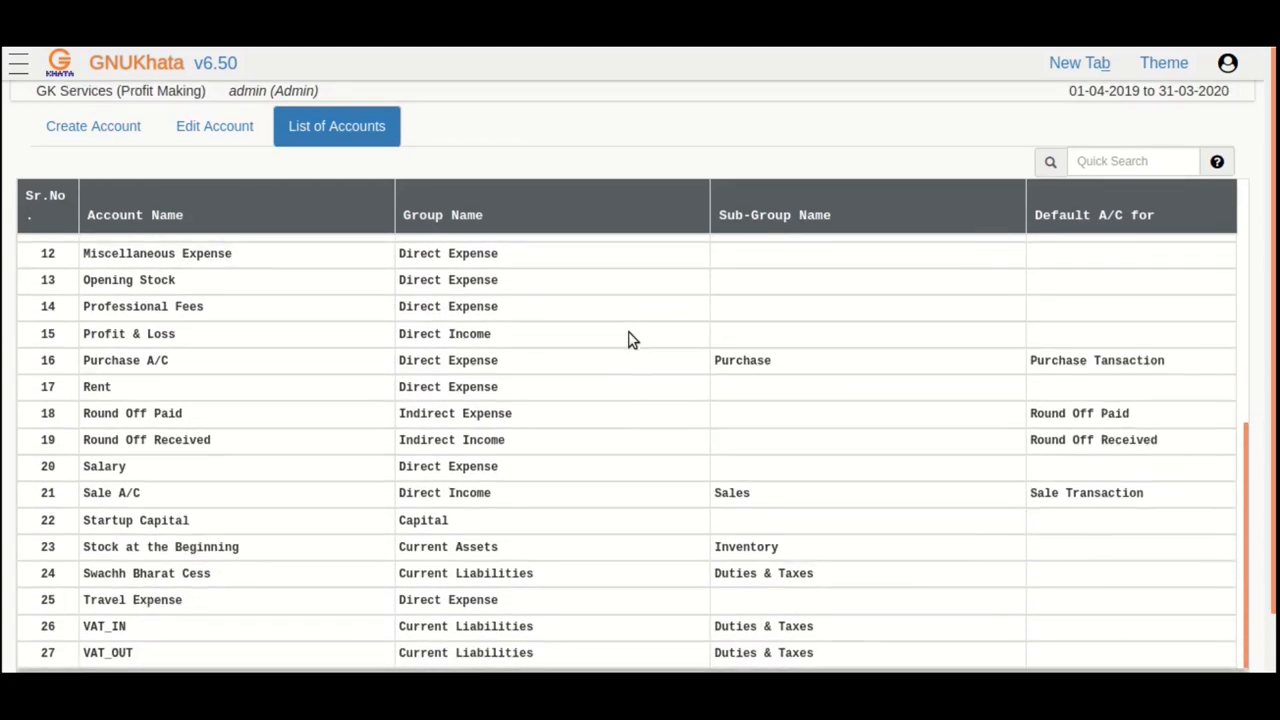
{"action": "scroll", "scroll_direction": "down", "scroll_amount": 3}
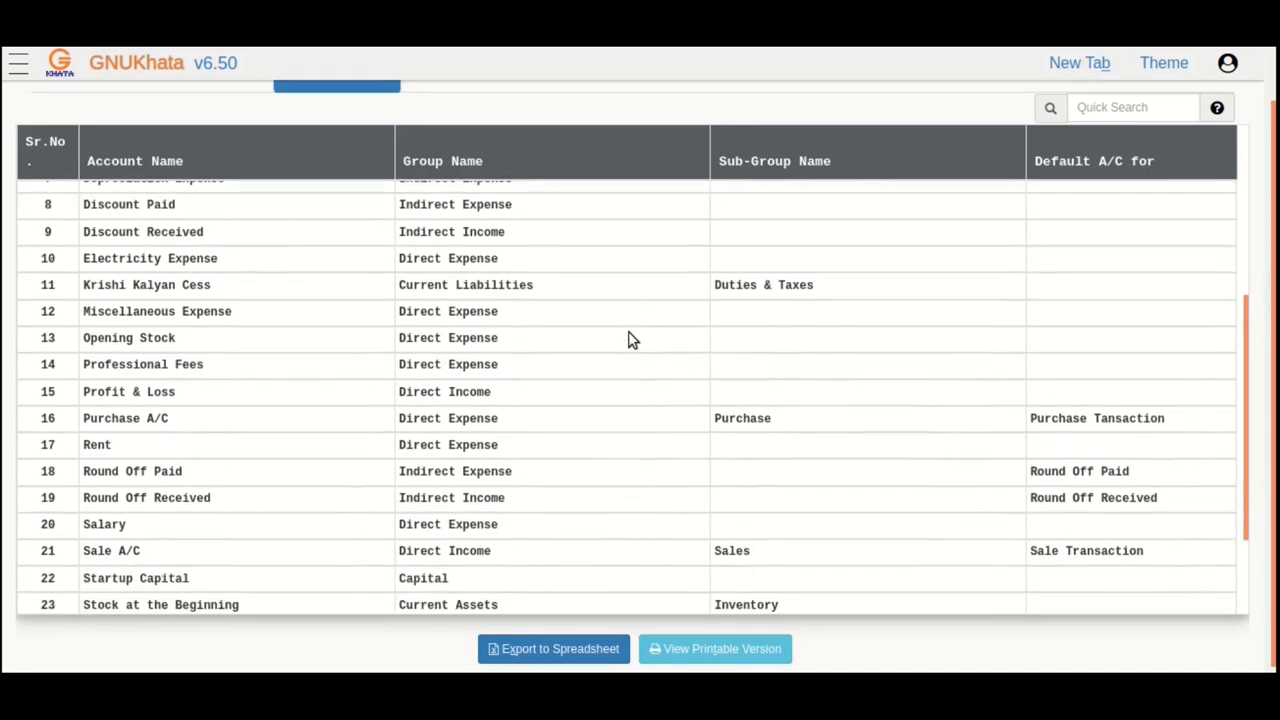
{"action": "scroll", "scroll_direction": "down", "scroll_amount": 3}
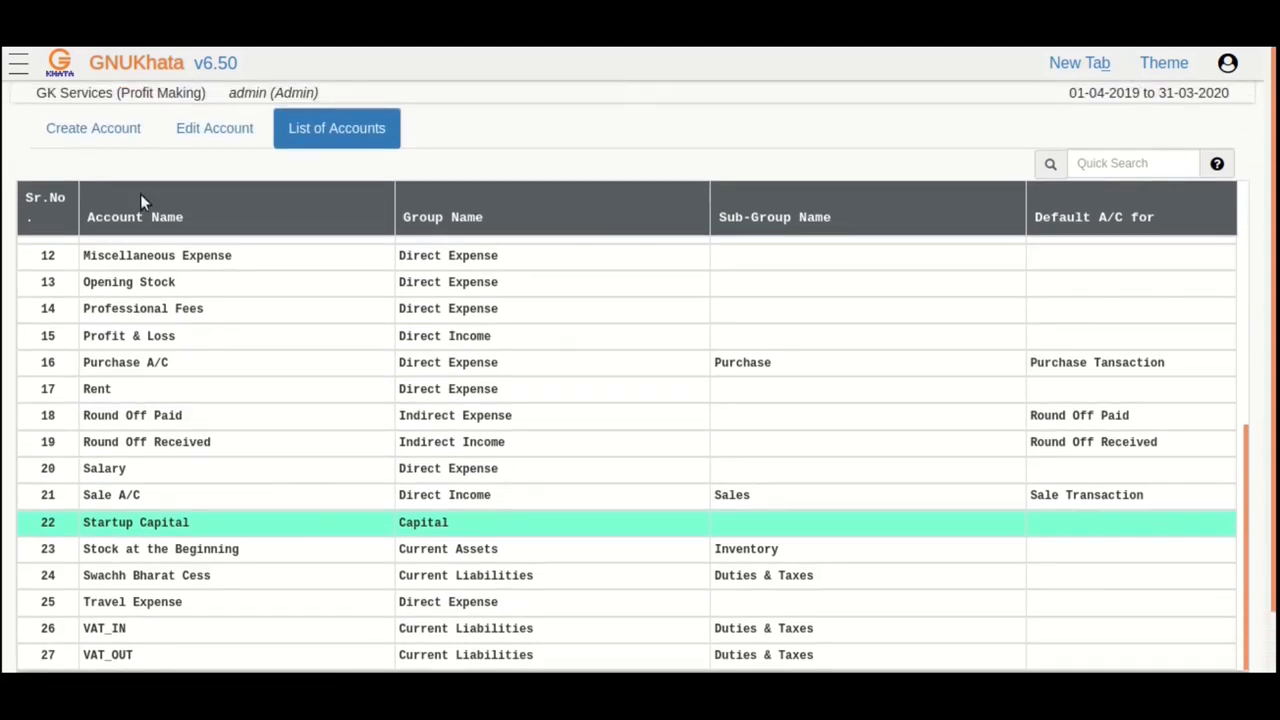
{"action": "left_click", "coordinate": [92, 128]}
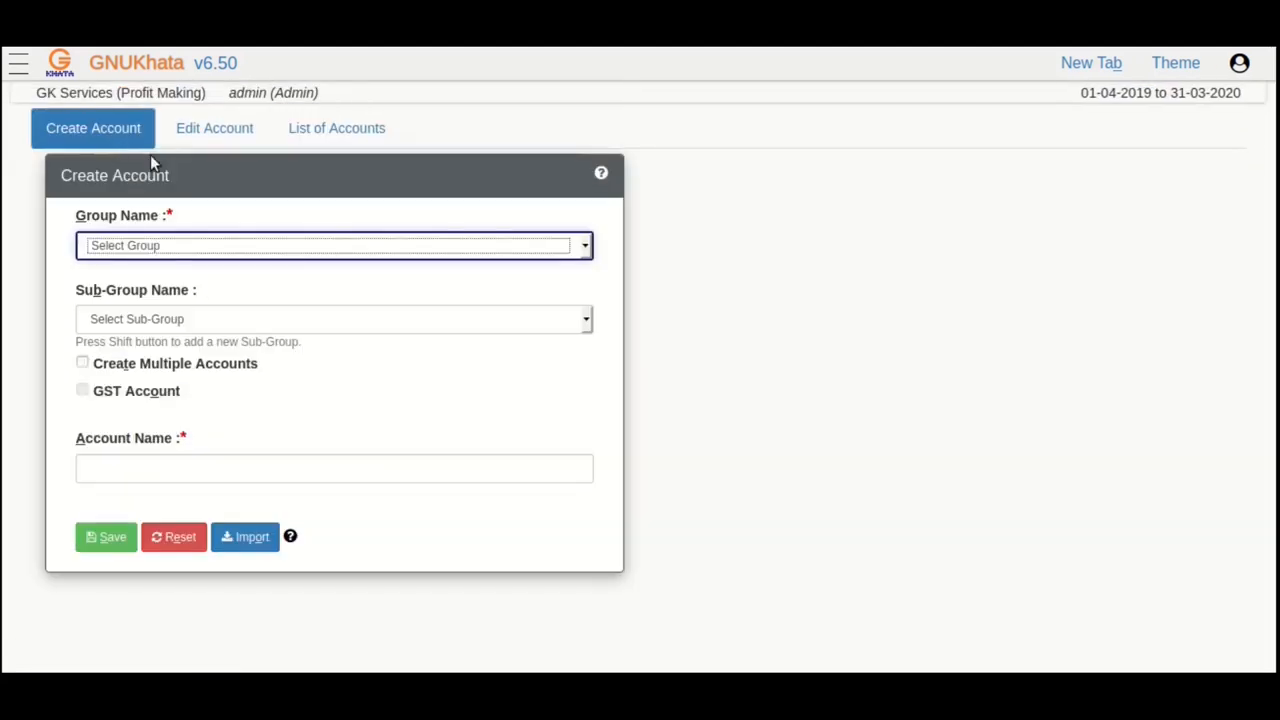